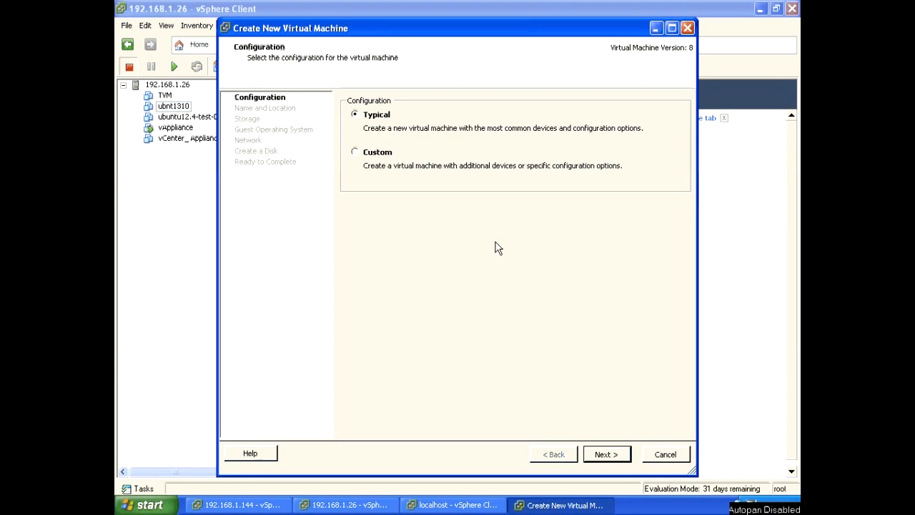
Step: Choose the Typical configuration and name the new virtual machine 'ubunti13.10new'
{"action": "left_click", "coordinate": [607, 453]}
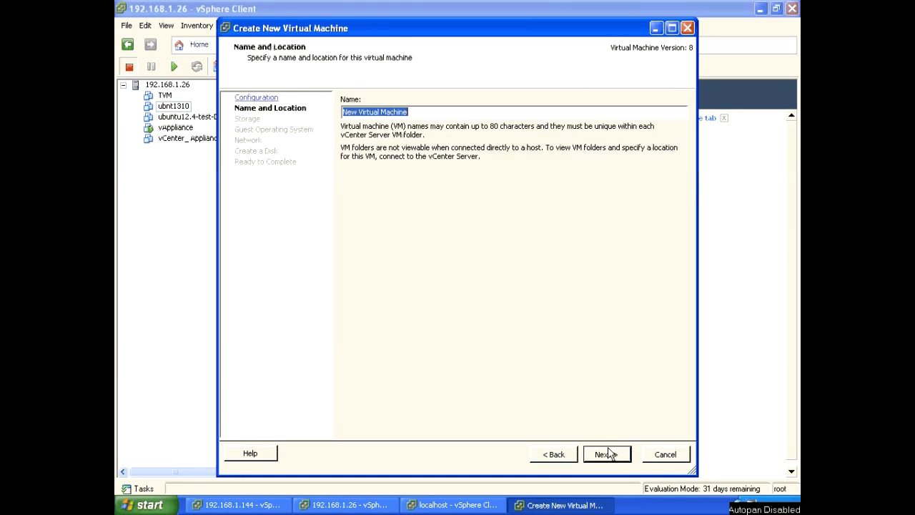
{"action": "type", "text": "u"}
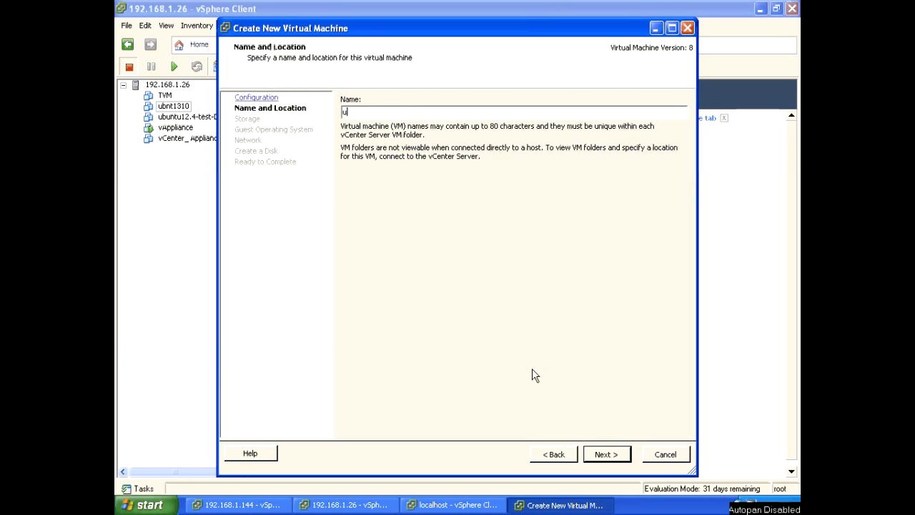
{"action": "type", "text": "bunti13"}
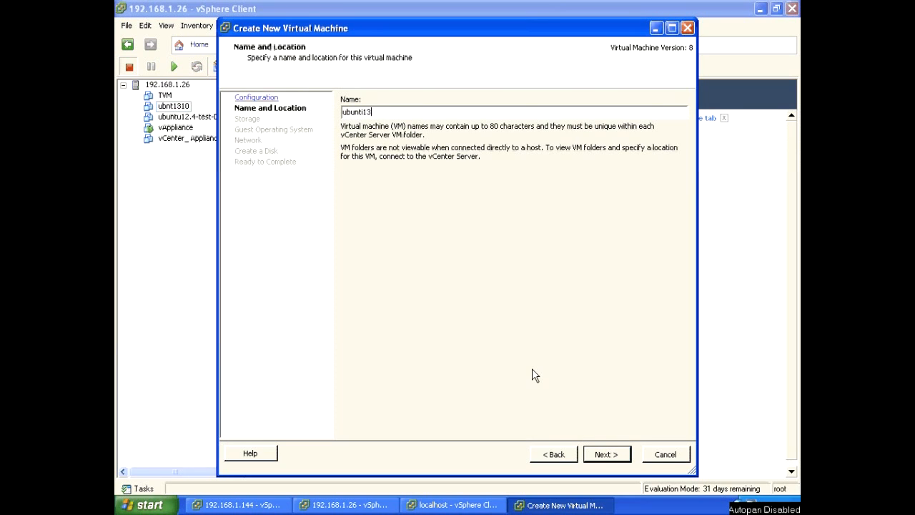
{"action": "type", "text": ".10"}
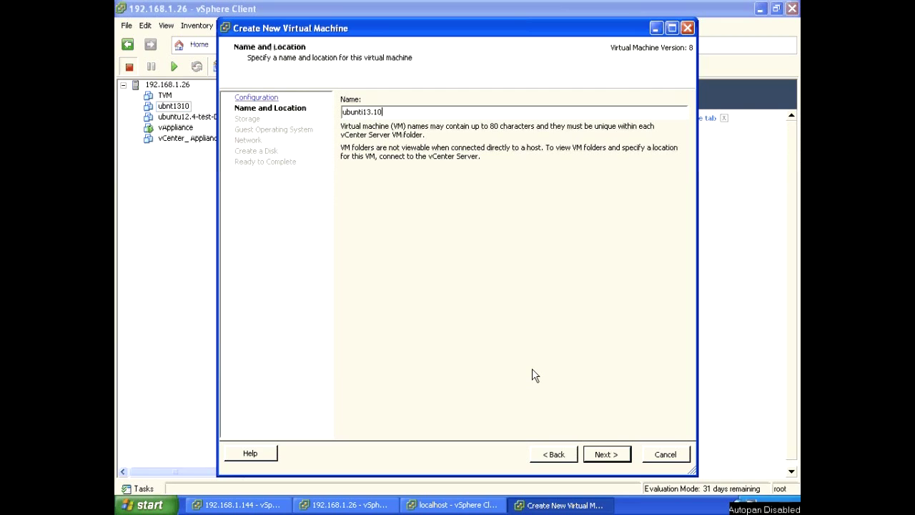
{"action": "type", "text": "new"}
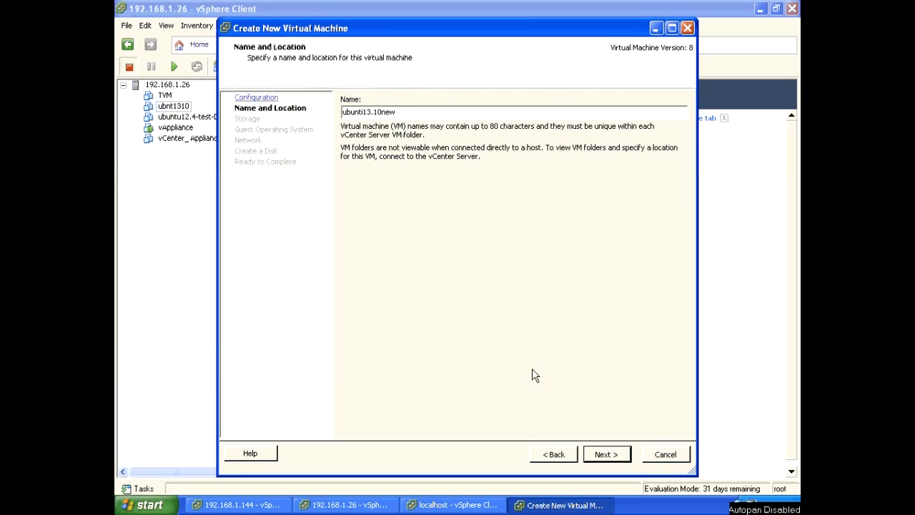
{"action": "type", "text": "_"}
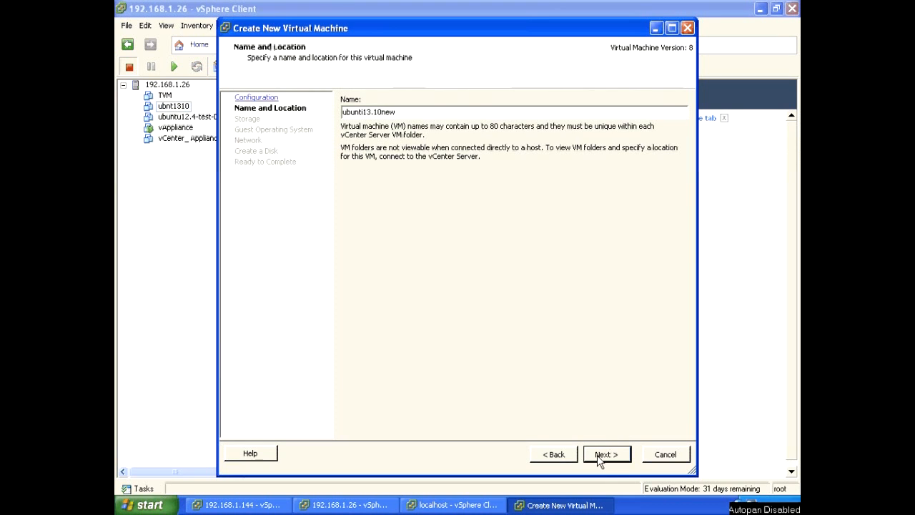
{"action": "left_click", "coordinate": [607, 454]}
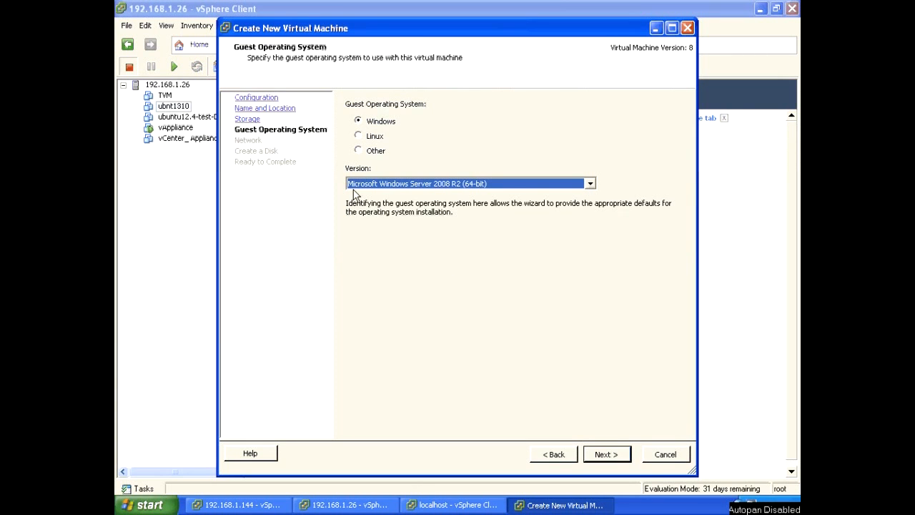
Step: Set the guest OS to Ubuntu Linux (64-bit) and connect the adapter to VM Network
{"action": "left_click", "coordinate": [358, 136]}
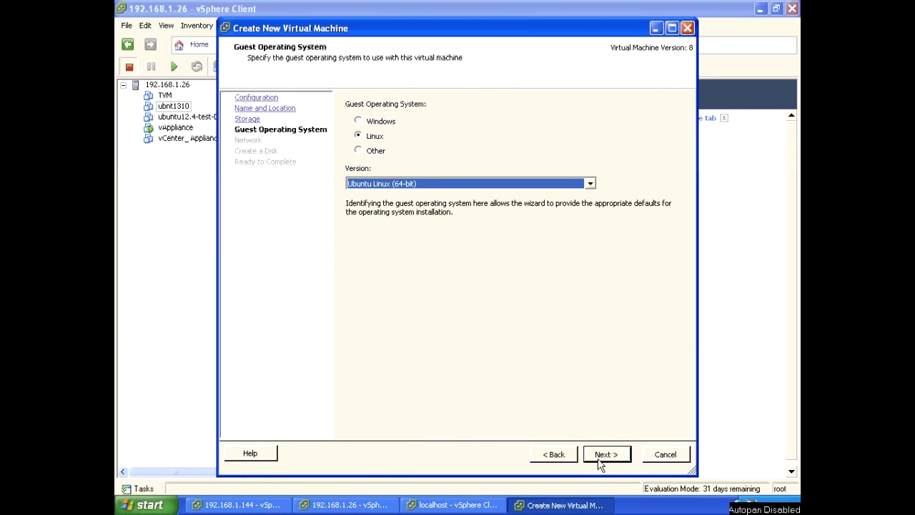
{"action": "left_click", "coordinate": [607, 454]}
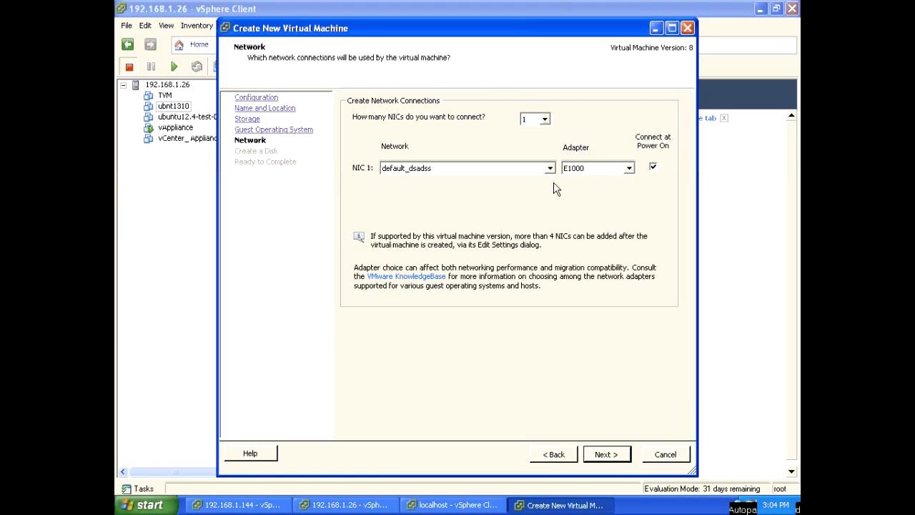
{"action": "left_click", "coordinate": [548, 168]}
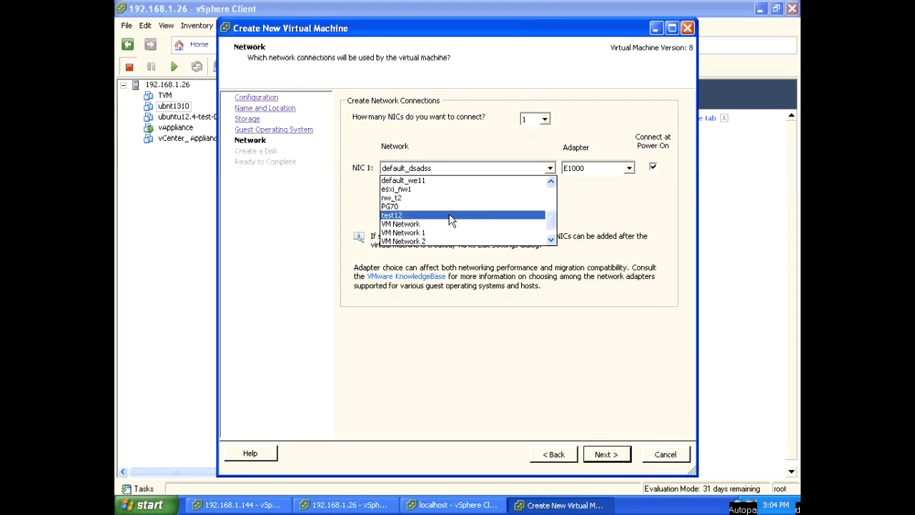
{"action": "left_click", "coordinate": [400, 224]}
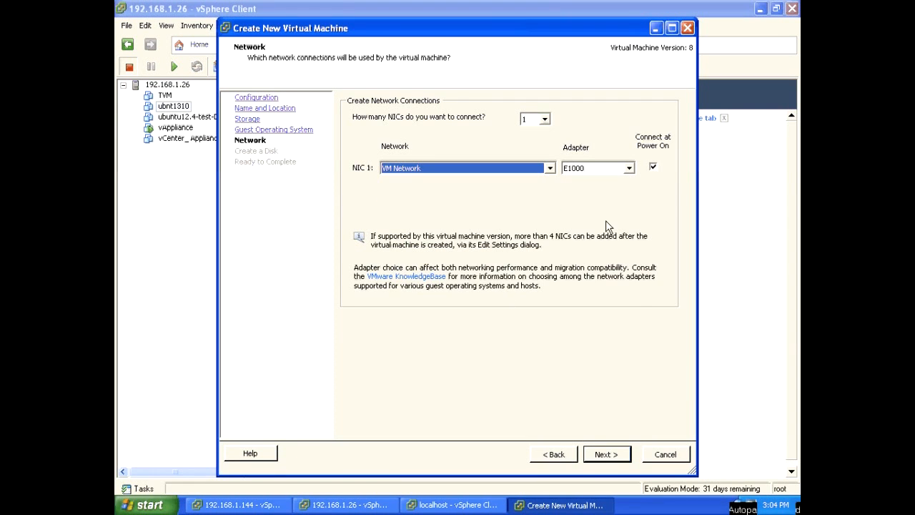
Step: Thin-provision the 16 GB virtual disk and finish creating the VM
{"action": "left_click", "coordinate": [607, 453]}
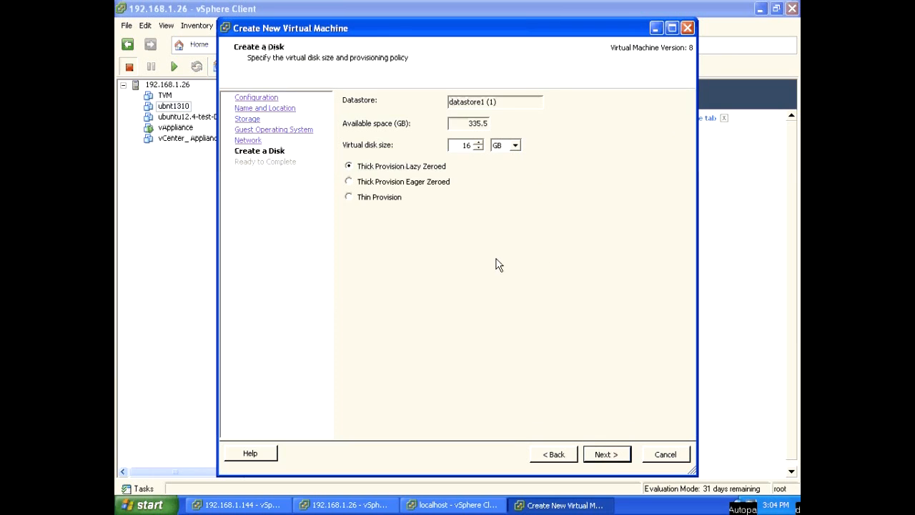
{"action": "left_click", "coordinate": [347, 197]}
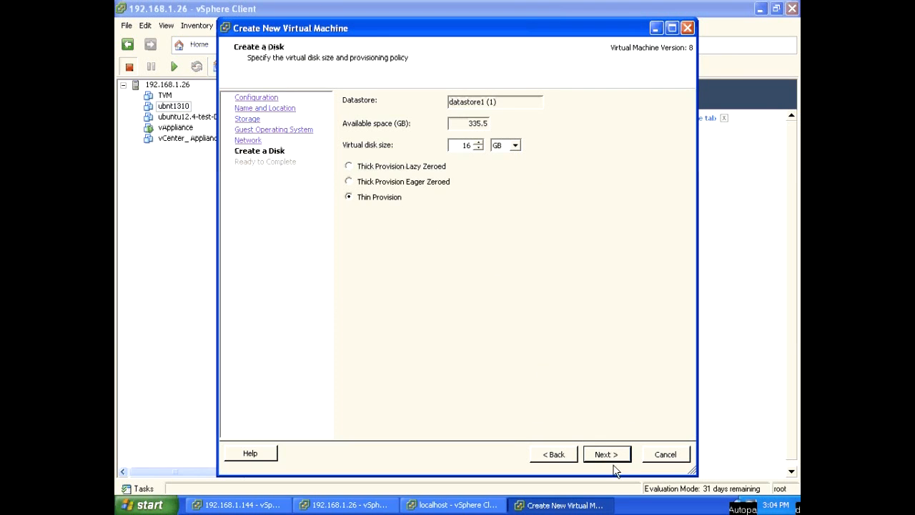
{"action": "mouse_move", "coordinate": [397, 203]}
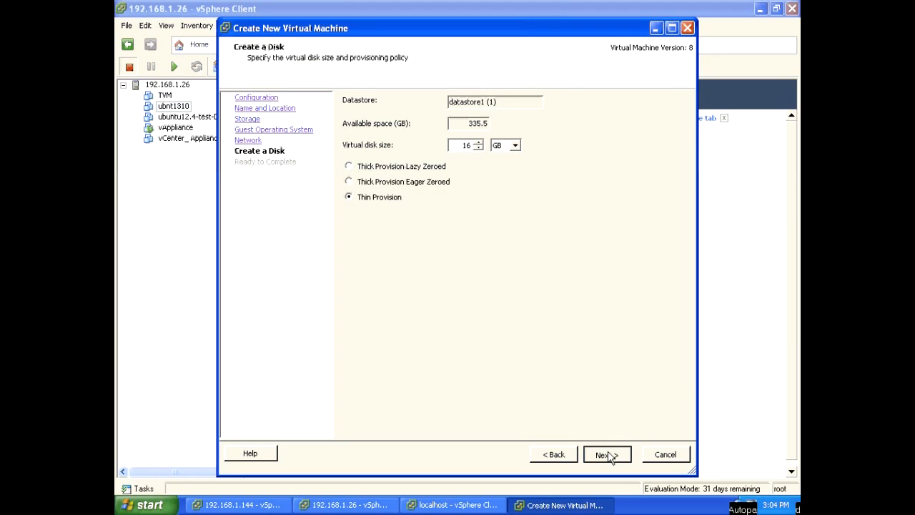
{"action": "left_click", "coordinate": [606, 454]}
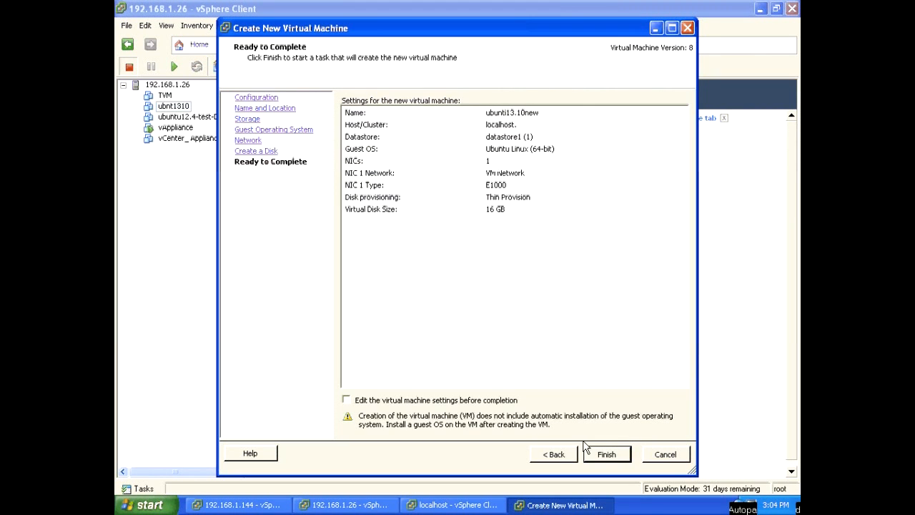
{"action": "left_click", "coordinate": [606, 454]}
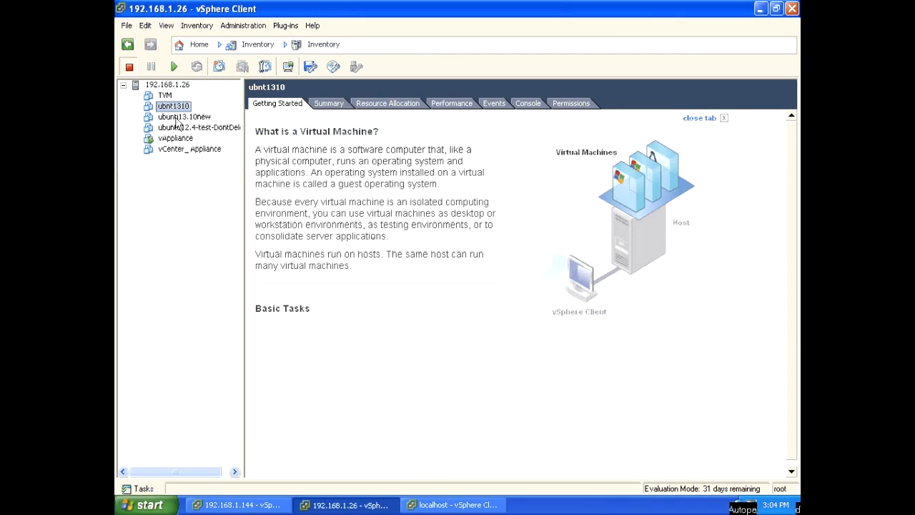
Step: Back ubunti13.10new's CD/DVD drive with saucy-desktop-amd64.iso, connected at power on
{"action": "right_click", "coordinate": [182, 116]}
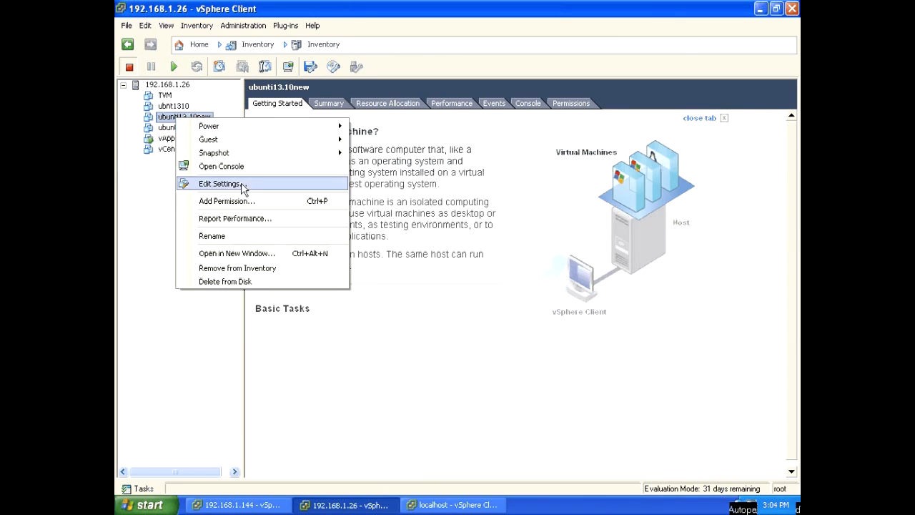
{"action": "left_click", "coordinate": [219, 184]}
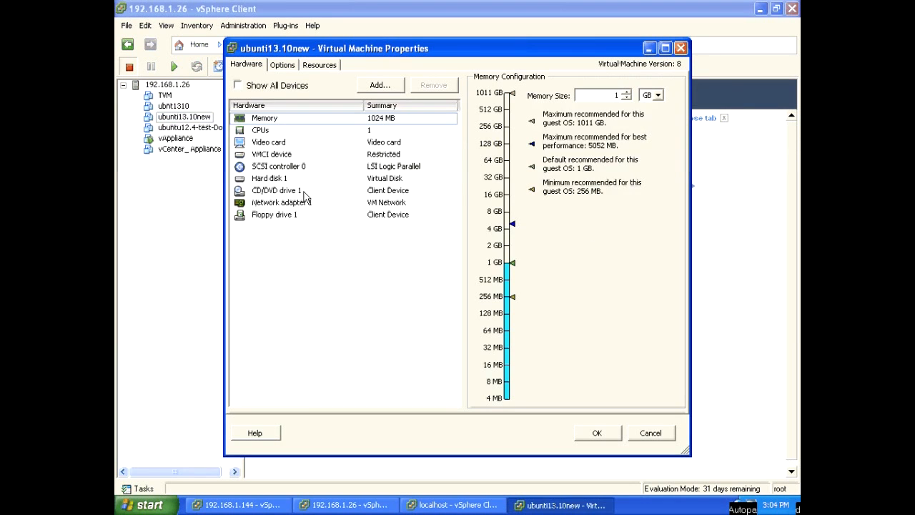
{"action": "left_click", "coordinate": [276, 191]}
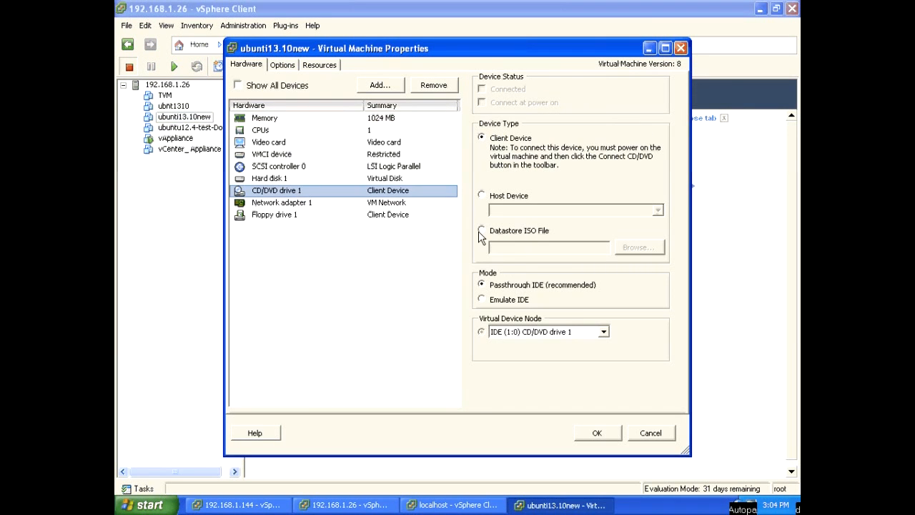
{"action": "left_click", "coordinate": [638, 247]}
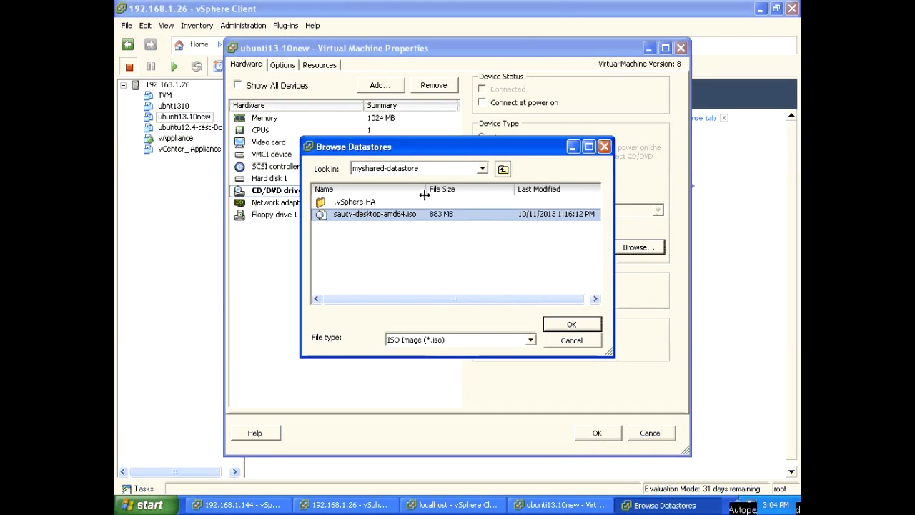
{"action": "left_click", "coordinate": [572, 324]}
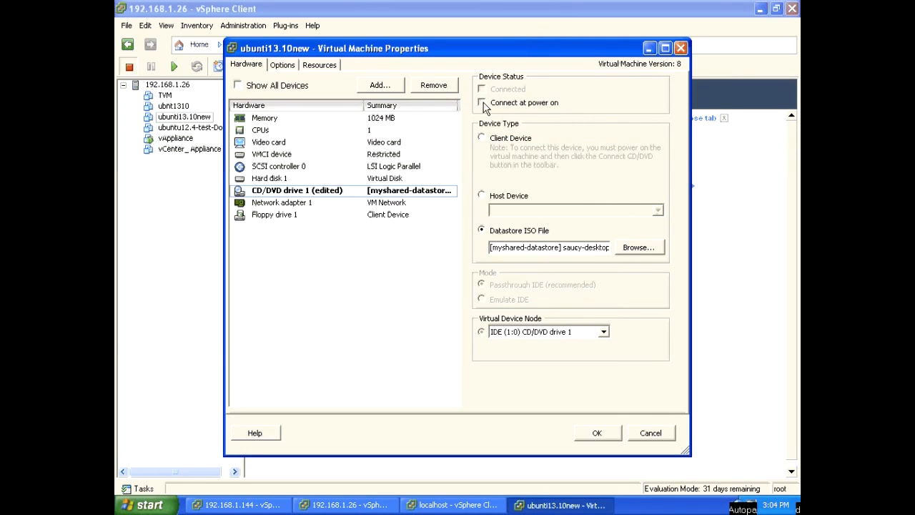
{"action": "left_click", "coordinate": [483, 102]}
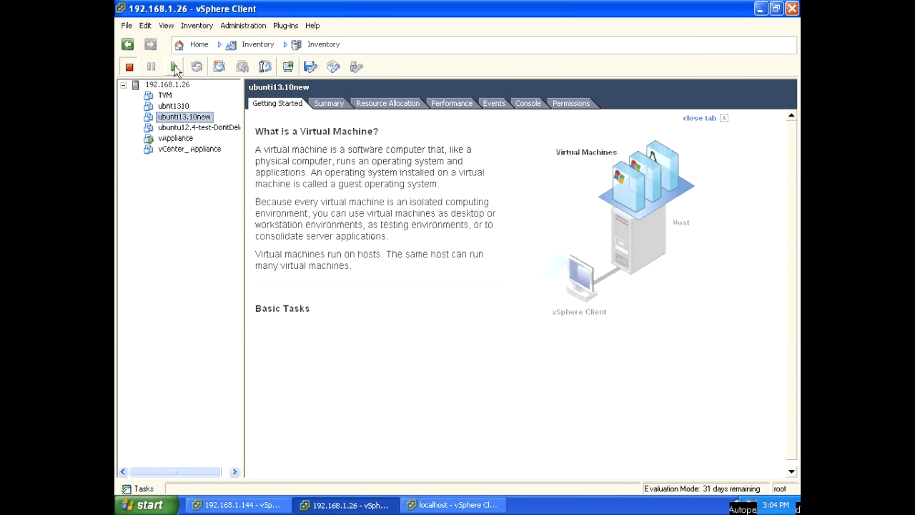
{"action": "mouse_move", "coordinate": [174, 66]}
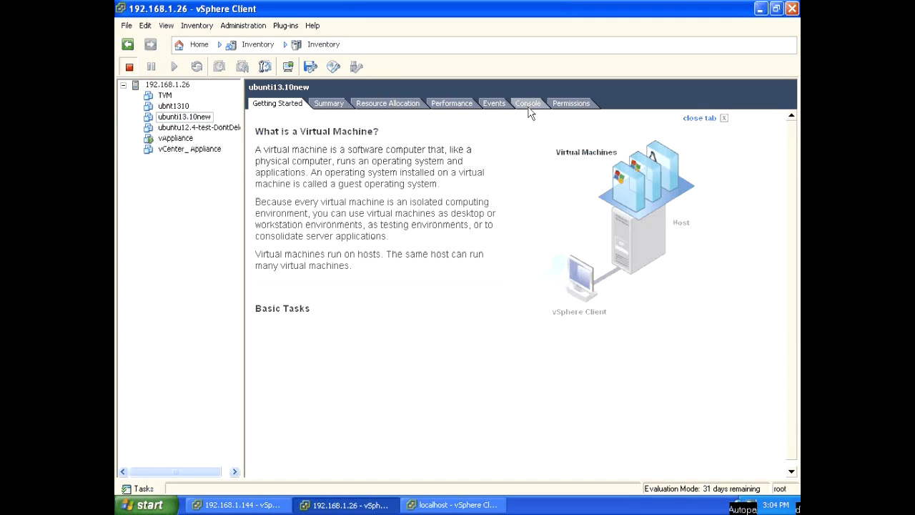
Step: Show the VM's console and collapse the inventory pane to widen it
{"action": "left_click", "coordinate": [527, 103]}
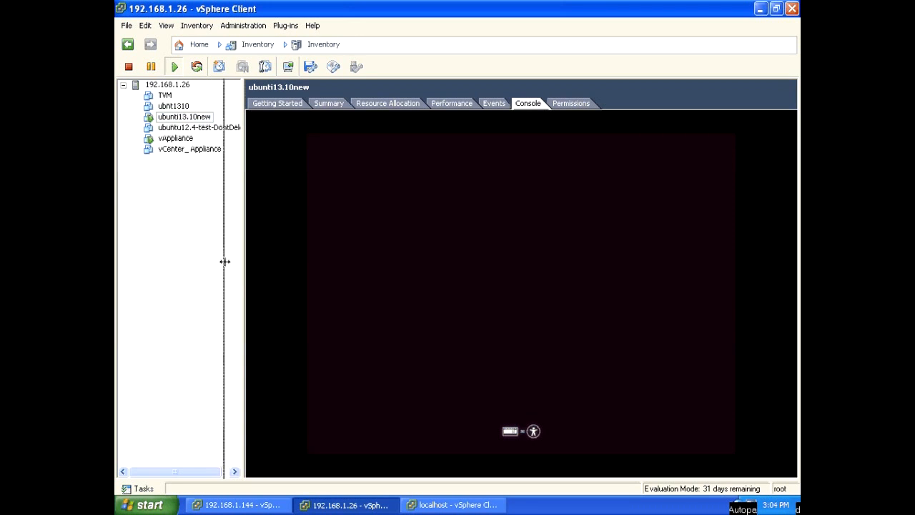
{"action": "left_click_drag", "start_coordinate": [225, 262], "coordinate": [123, 258]}
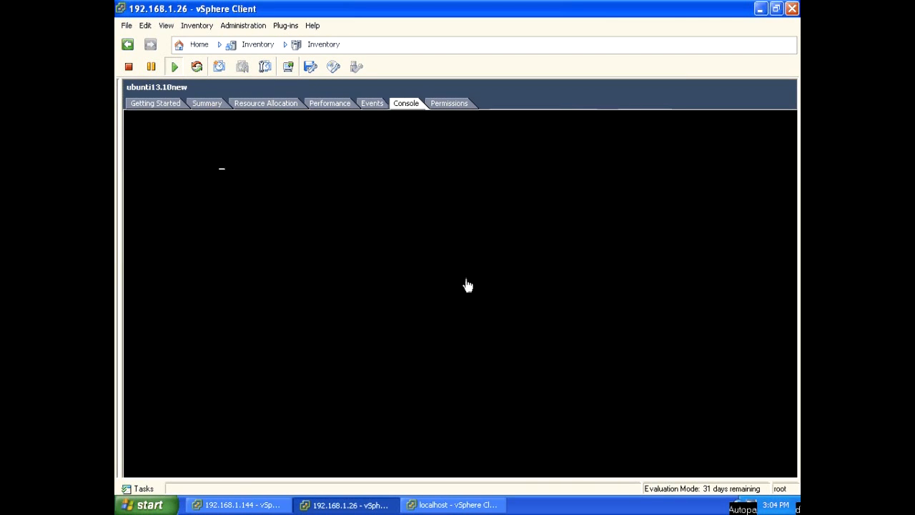
{"action": "mouse_move", "coordinate": [374, 285]}
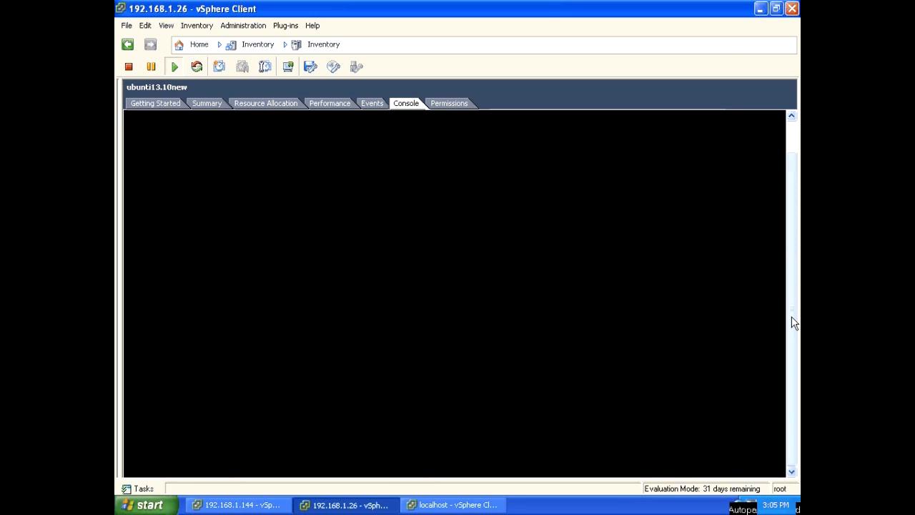
{"action": "mouse_move", "coordinate": [792, 309]}
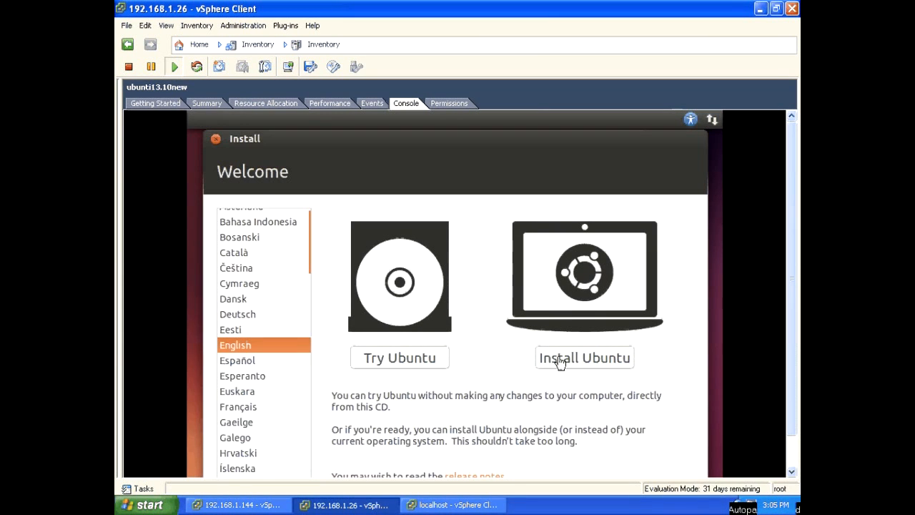
Step: Give input to the VM, start the Ubuntu install, and pass the pre-install checks
{"action": "left_click", "coordinate": [584, 357]}
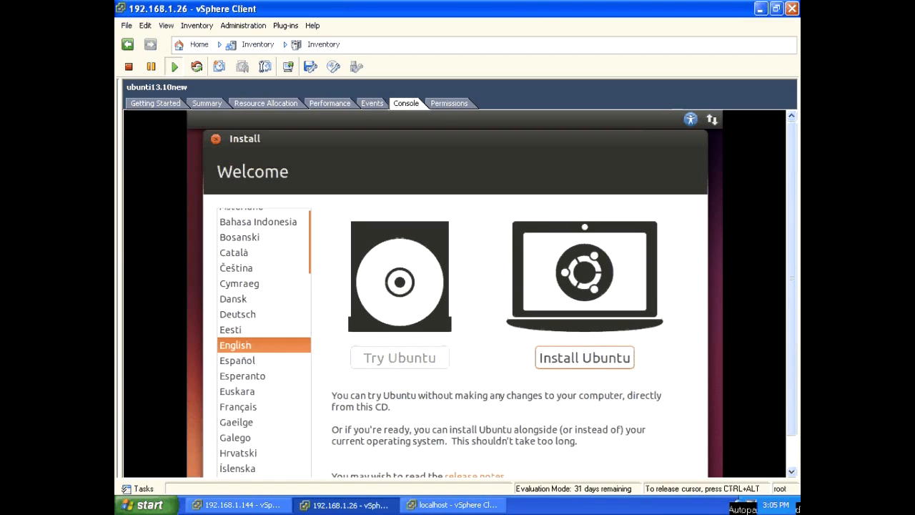
{"action": "left_click", "coordinate": [585, 357]}
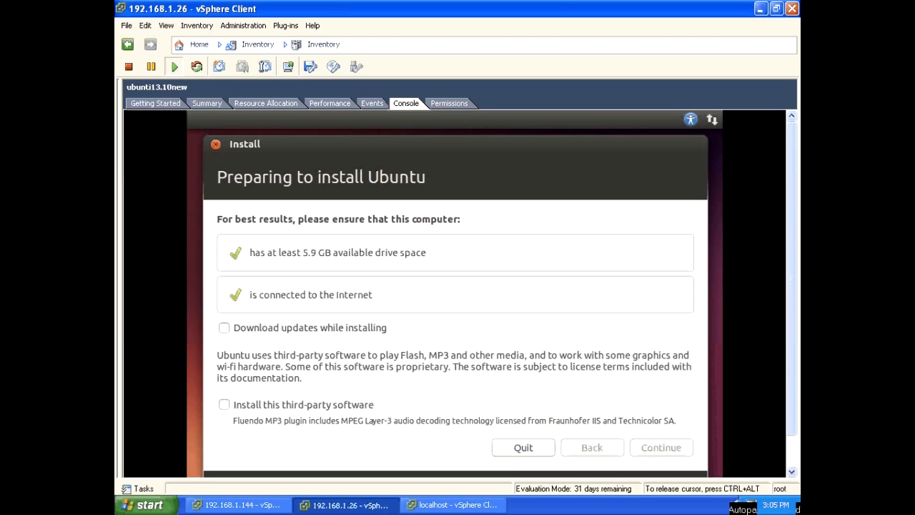
{"action": "left_click", "coordinate": [662, 448]}
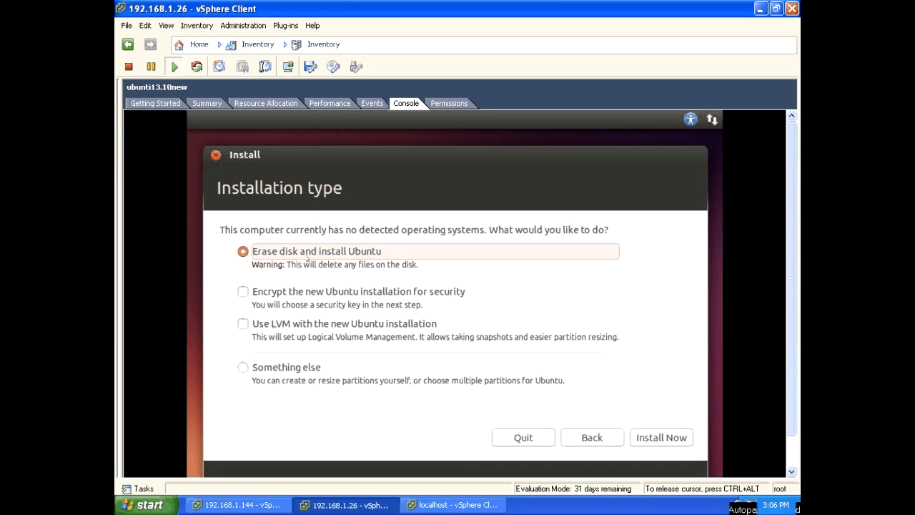
Step: Choose 'Something else' partitioning and create a new empty partition table on /dev/sda
{"action": "left_click", "coordinate": [243, 367]}
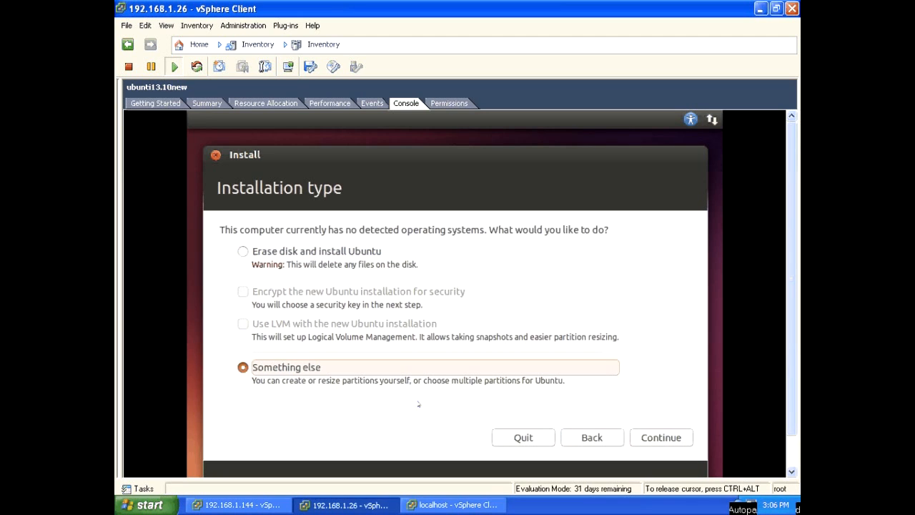
{"action": "mouse_move", "coordinate": [377, 372]}
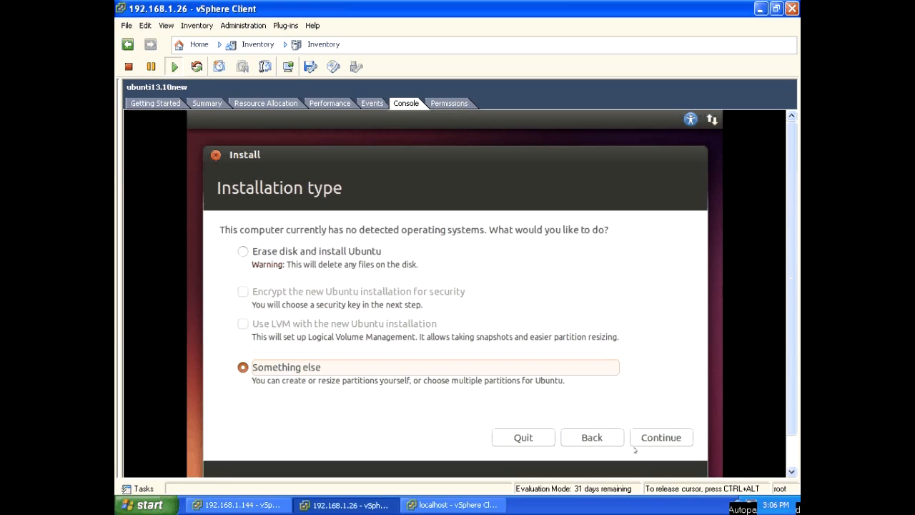
{"action": "left_click", "coordinate": [661, 437]}
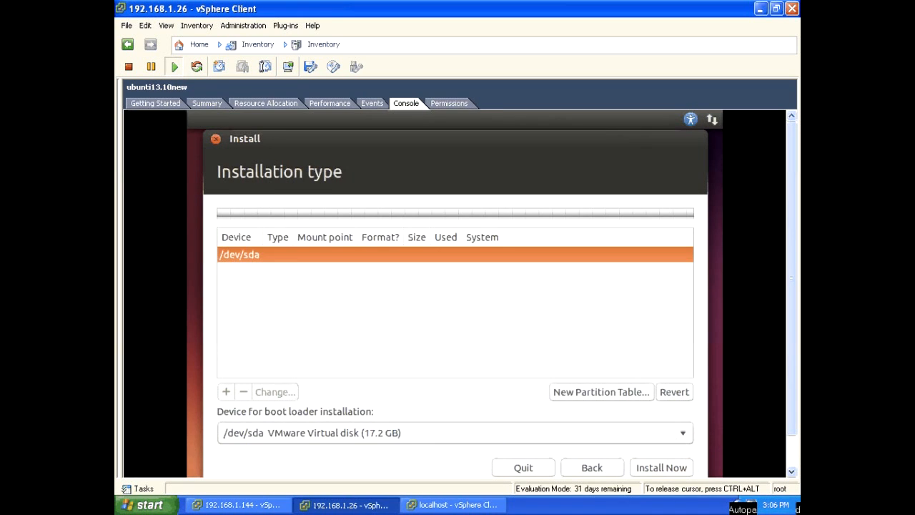
{"action": "mouse_move", "coordinate": [276, 294]}
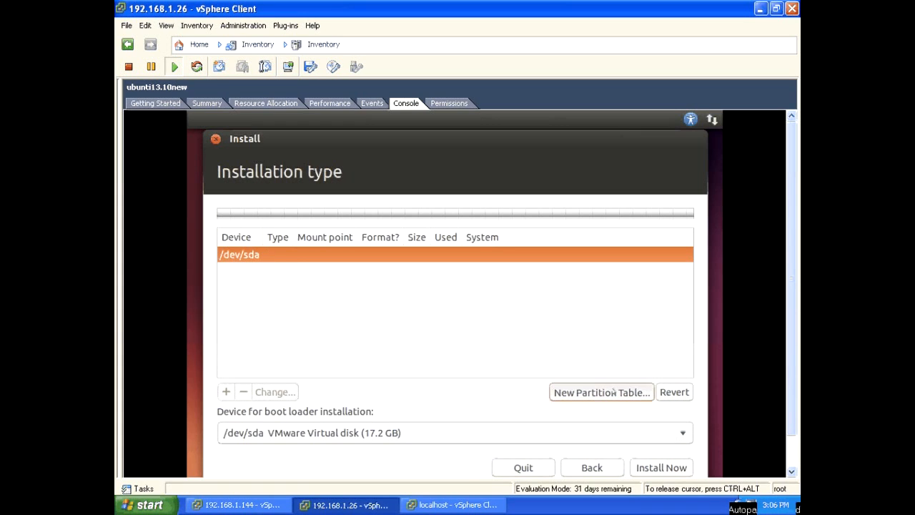
{"action": "left_click", "coordinate": [601, 392]}
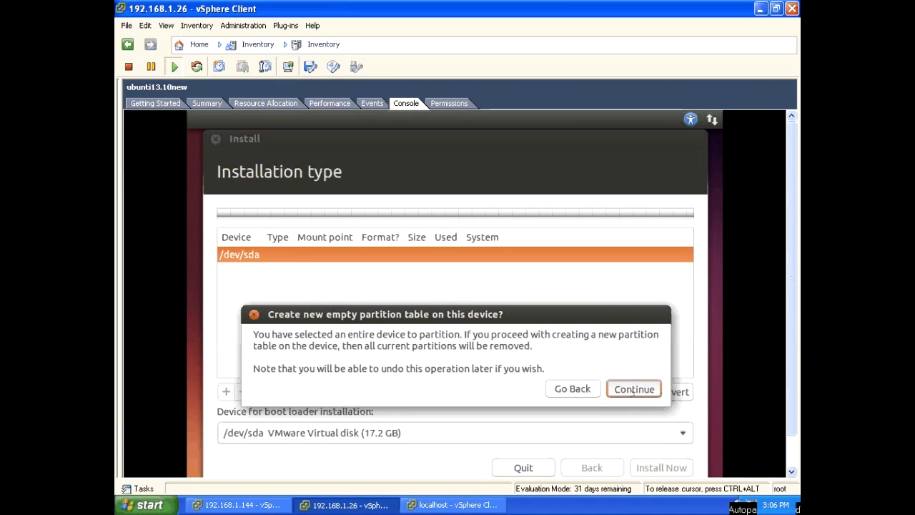
{"action": "mouse_move", "coordinate": [573, 394]}
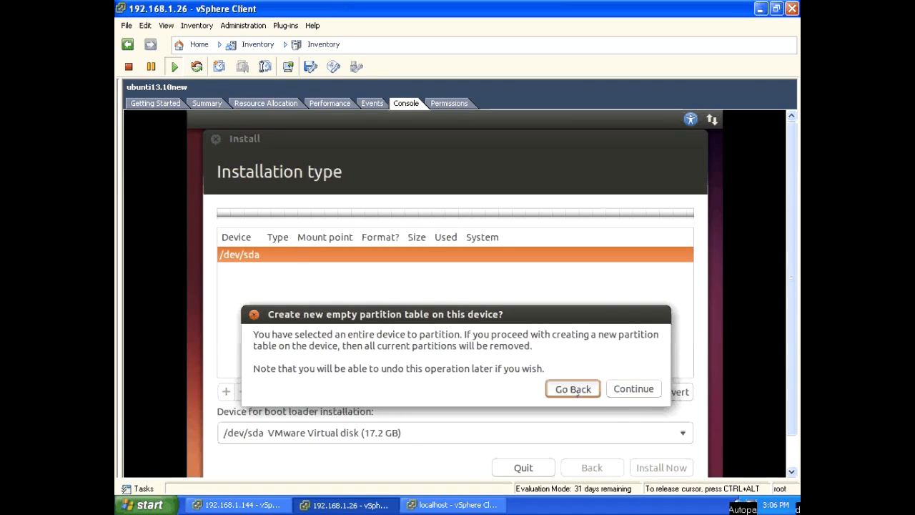
{"action": "left_click", "coordinate": [633, 388]}
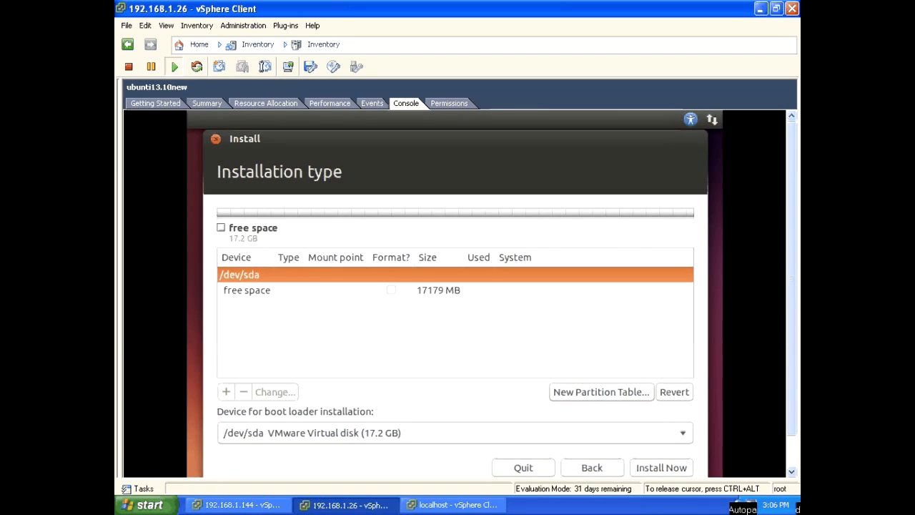
Step: Add an 8000 MB primary ext4 partition mounted at / from the free space
{"action": "left_click", "coordinate": [247, 290]}
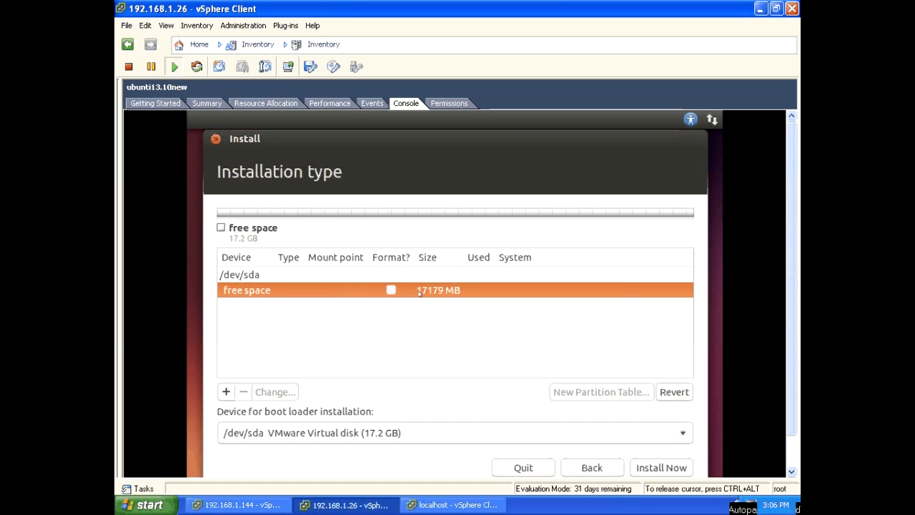
{"action": "left_click", "coordinate": [226, 392]}
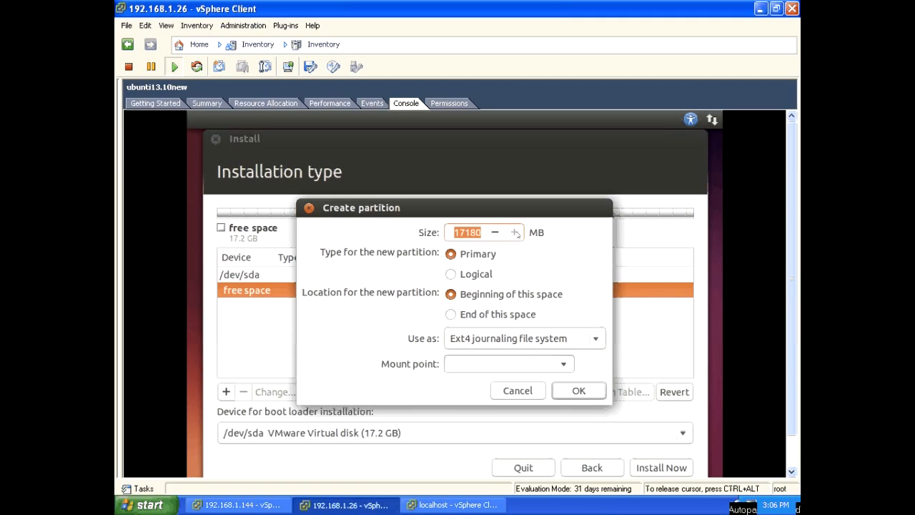
{"action": "type", "text": "8000"}
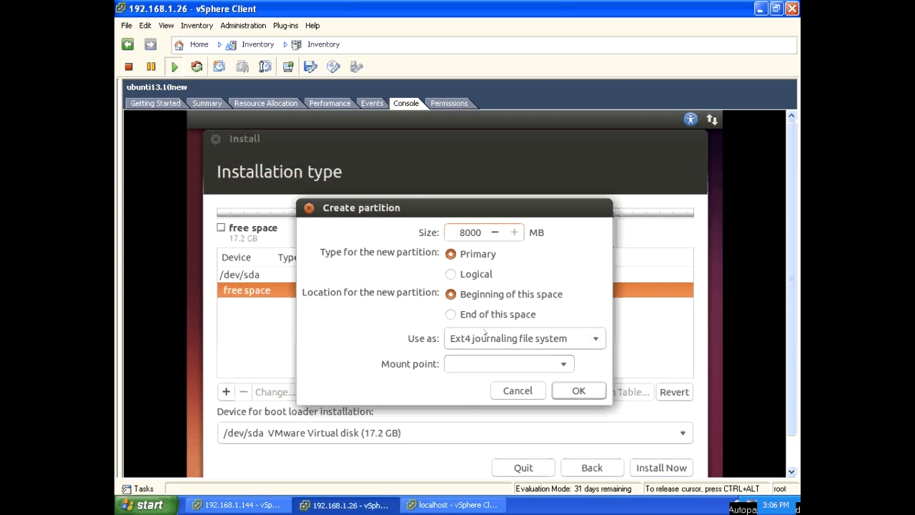
{"action": "left_click", "coordinate": [472, 232]}
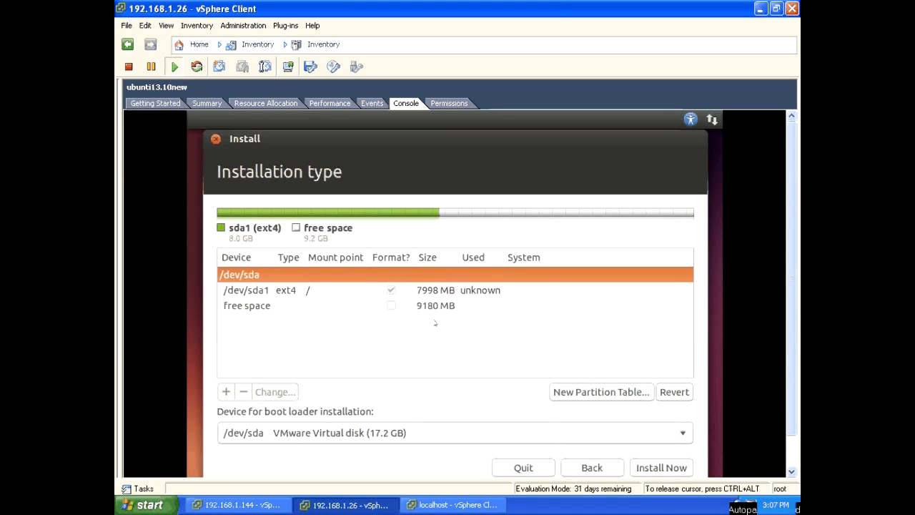
Step: Make the remaining 9180 MB a logical ext4 partition without a mount point, then select sda1
{"action": "left_click", "coordinate": [247, 306]}
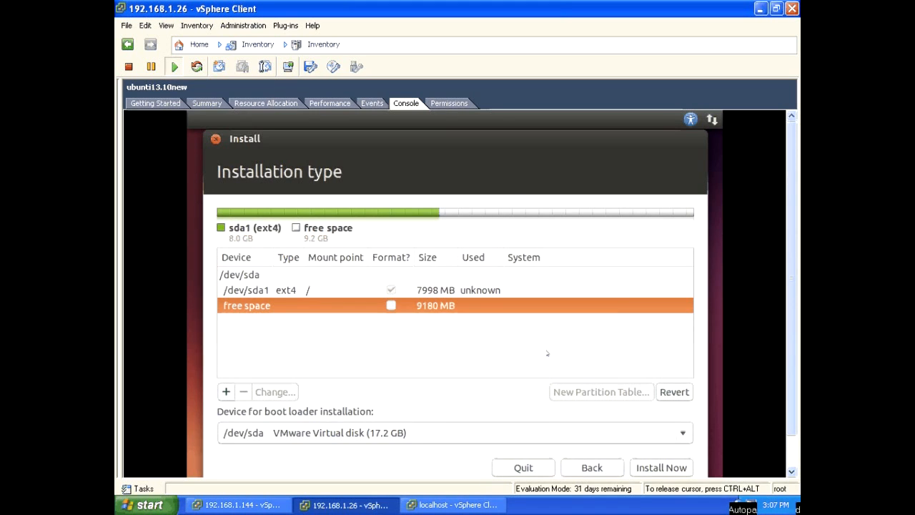
{"action": "left_click", "coordinate": [226, 392]}
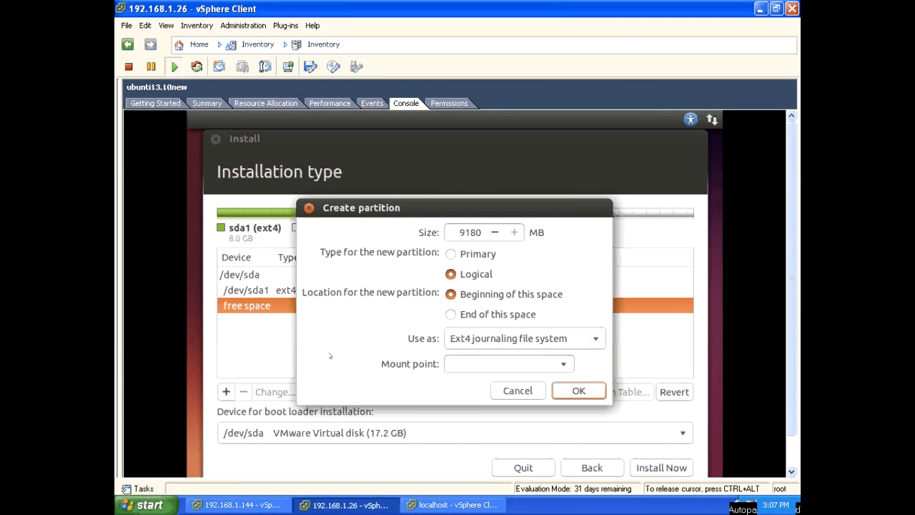
{"action": "left_click", "coordinate": [566, 364]}
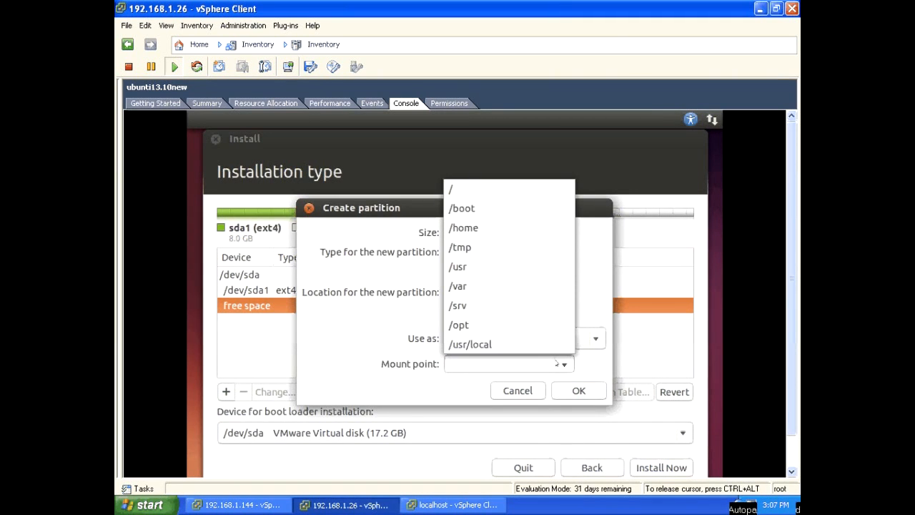
{"action": "mouse_move", "coordinate": [463, 387]}
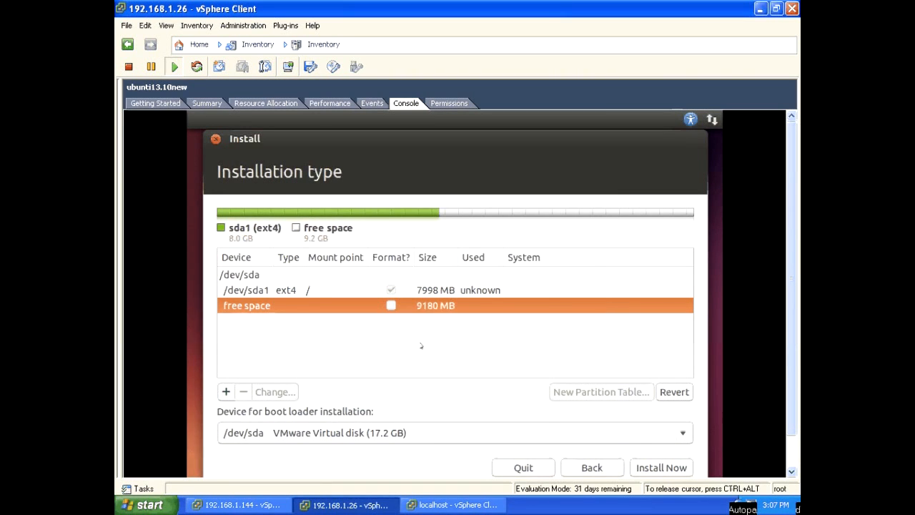
{"action": "left_click", "coordinate": [225, 392]}
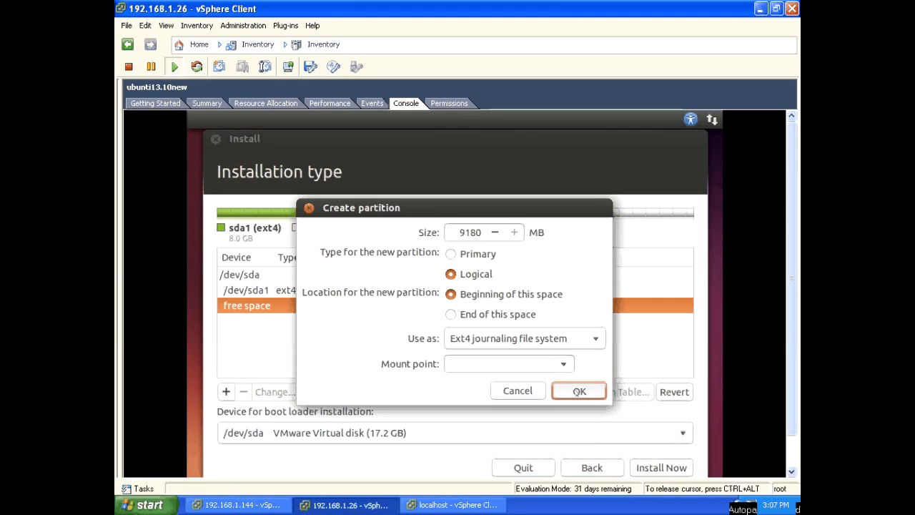
{"action": "left_click", "coordinate": [580, 391]}
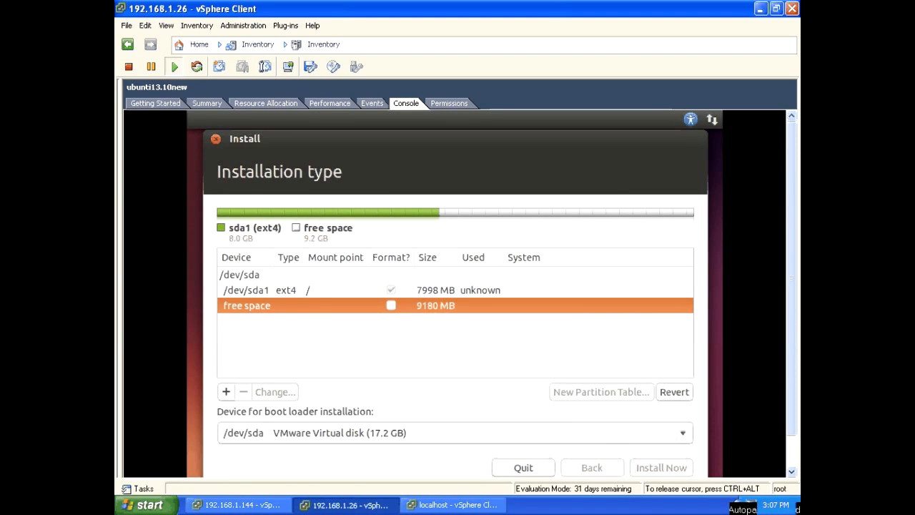
{"action": "left_click", "coordinate": [674, 392]}
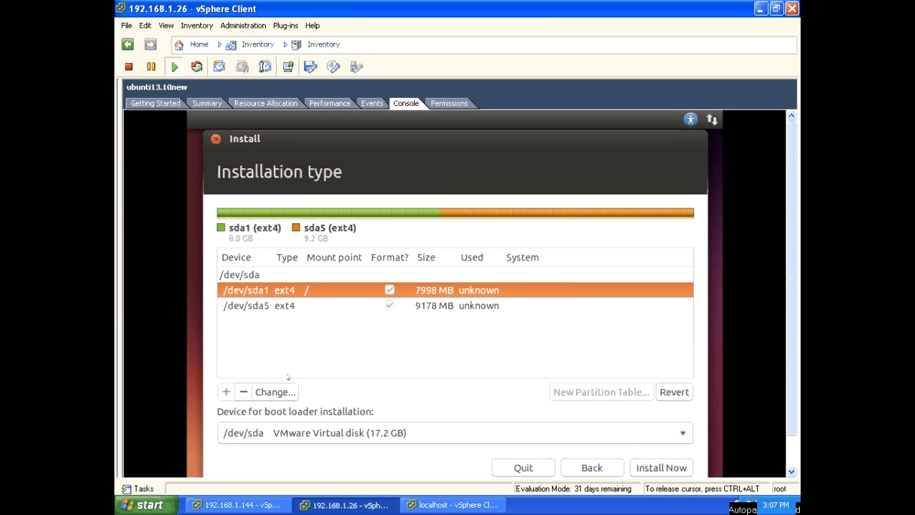
{"action": "left_click", "coordinate": [273, 392]}
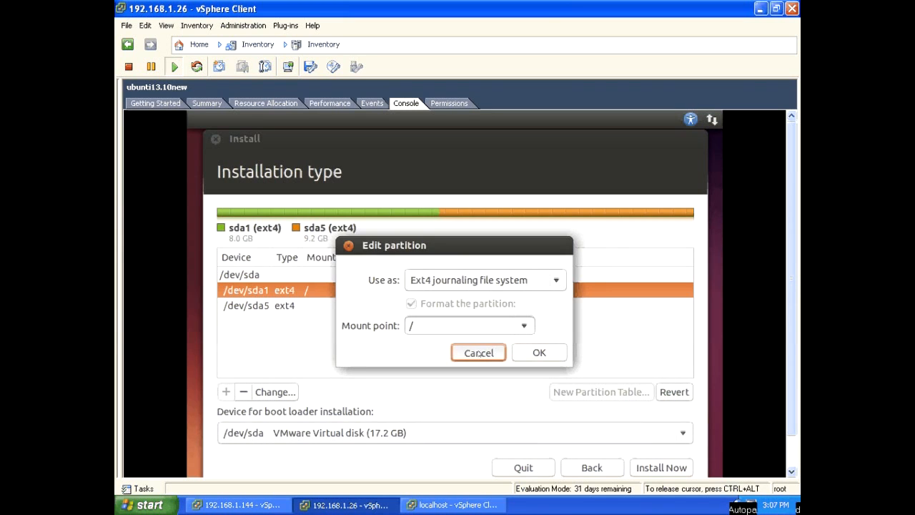
{"action": "left_click", "coordinate": [539, 352]}
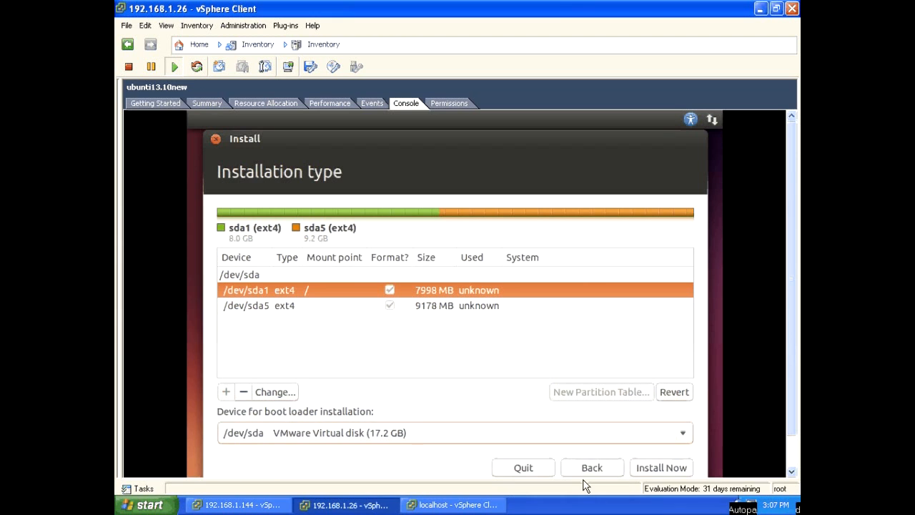
Step: Begin installing, proceeding despite the warning that sda5 has no mount point
{"action": "left_click", "coordinate": [662, 467]}
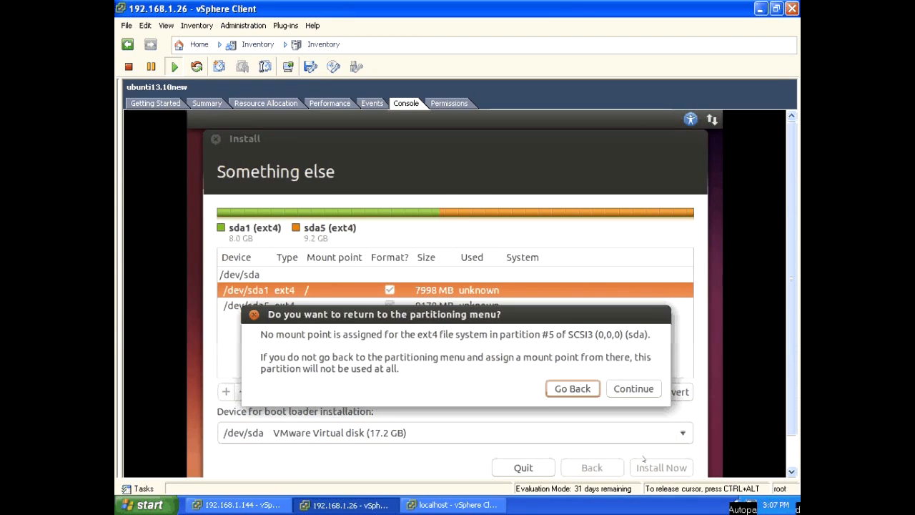
{"action": "mouse_move", "coordinate": [357, 345]}
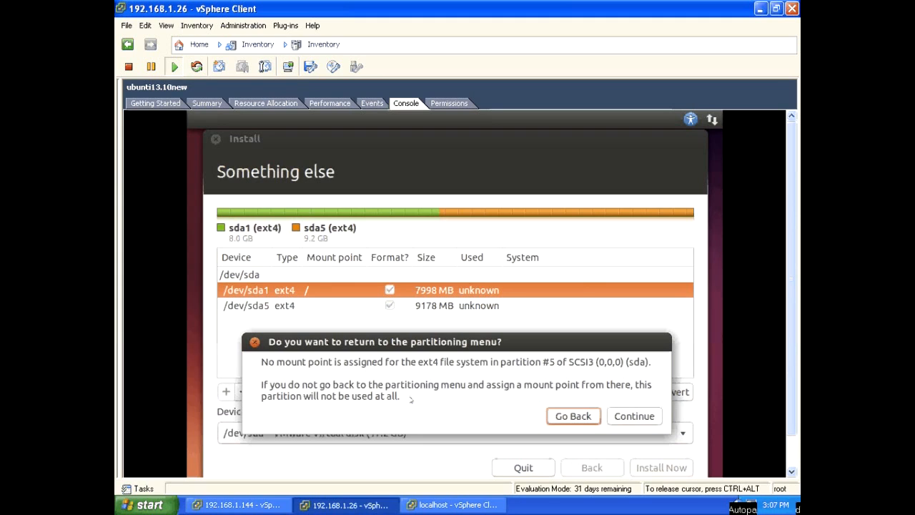
{"action": "mouse_move", "coordinate": [442, 400]}
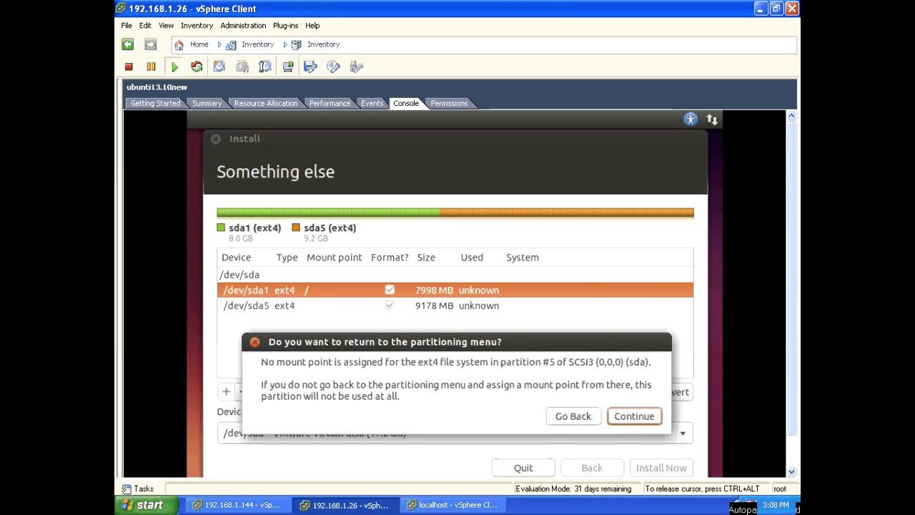
{"action": "left_click", "coordinate": [634, 415]}
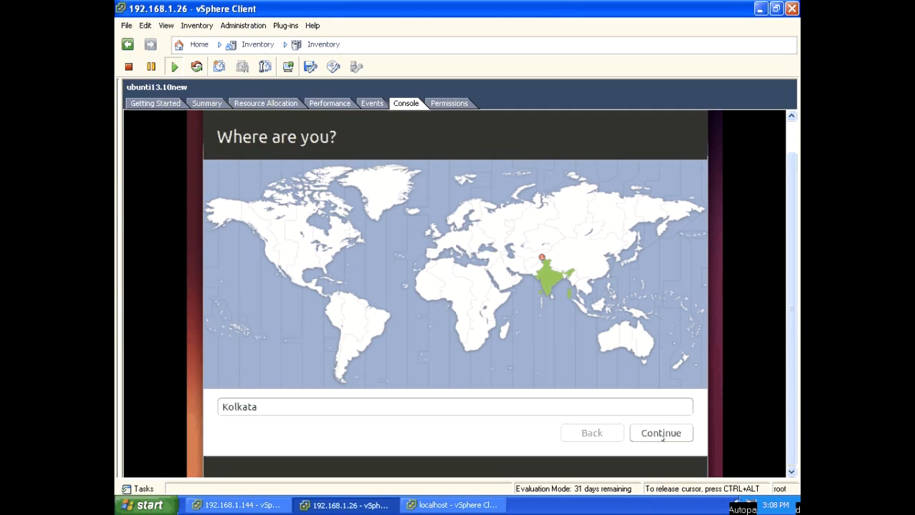
Step: Accept Kolkata and the English (US) keyboard layout, reaching the 'Who are you?' form
{"action": "left_click", "coordinate": [661, 433]}
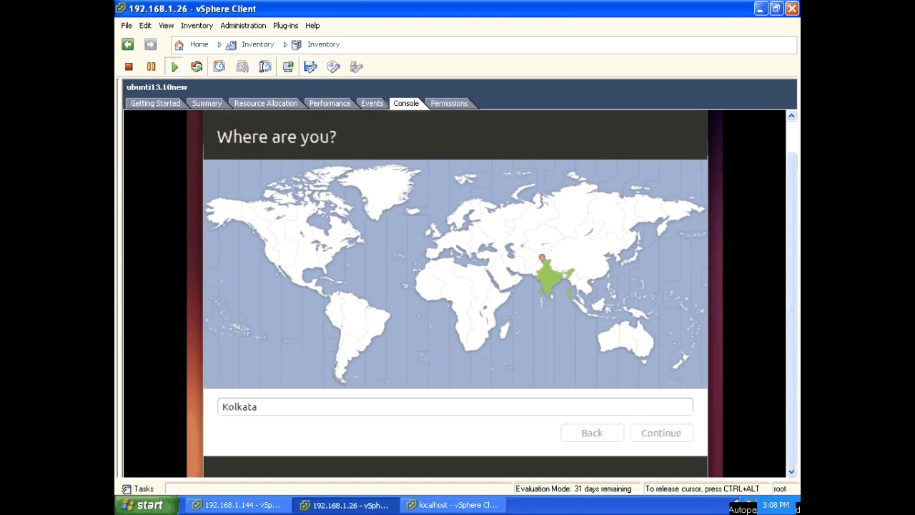
{"action": "mouse_move", "coordinate": [740, 291]}
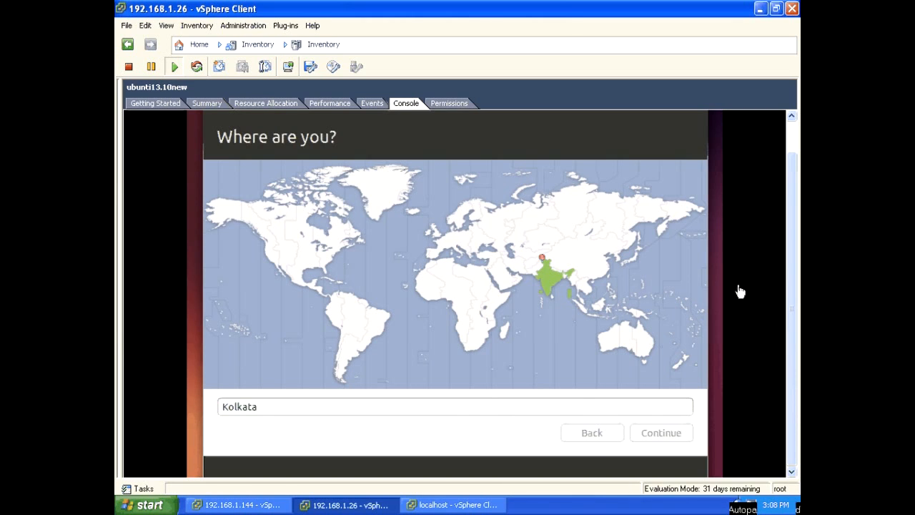
{"action": "left_click", "coordinate": [661, 432]}
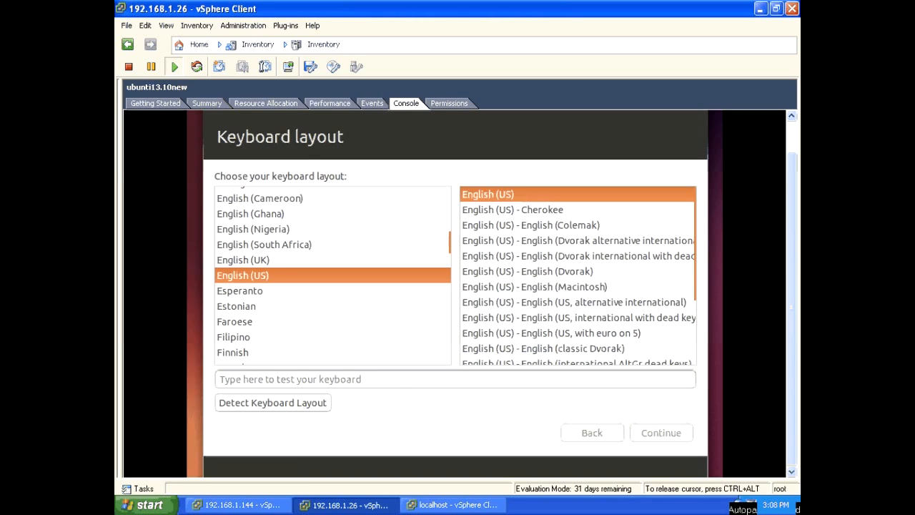
{"action": "left_click", "coordinate": [660, 432]}
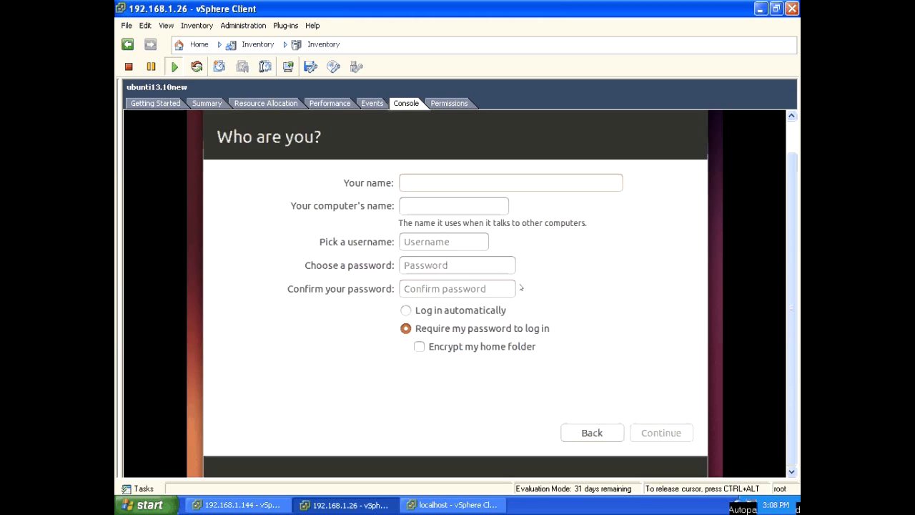
Step: Complete the Who are you? form with username 'saju' and a matching password, then continue
{"action": "type", "text": "saju"}
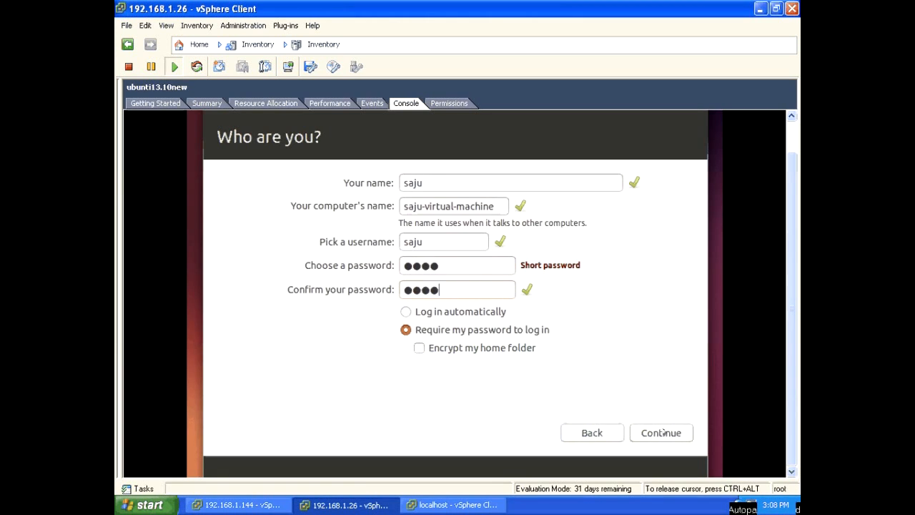
{"action": "left_click", "coordinate": [661, 433]}
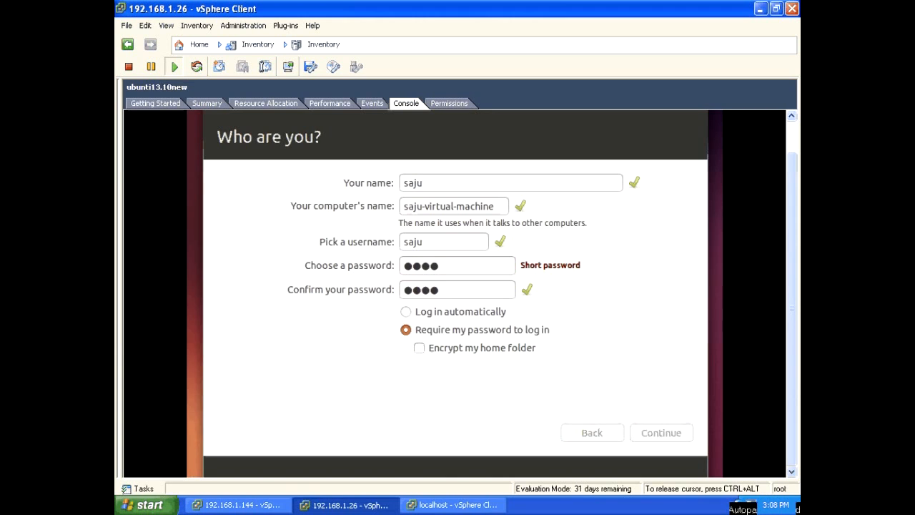
Step: Click through the installer while Ubuntu 13.10 copies files and downloads packages to completion
{"action": "left_click", "coordinate": [660, 432]}
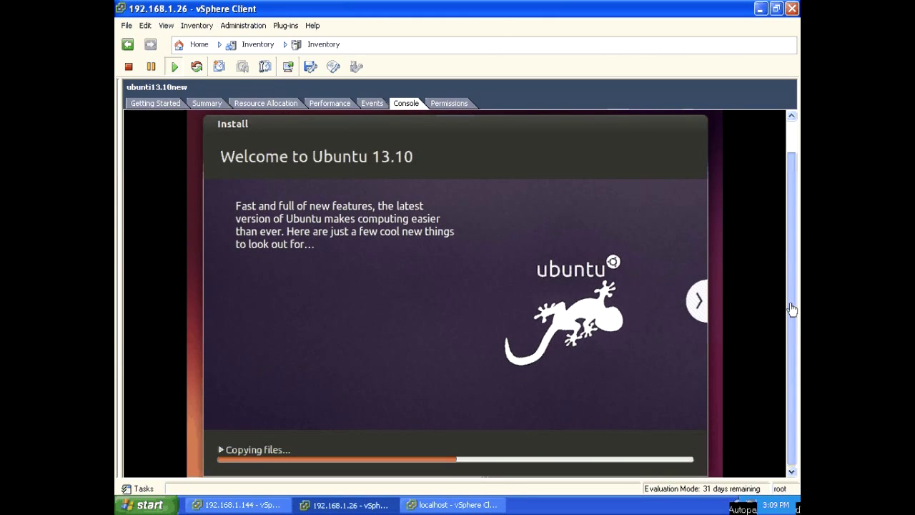
{"action": "left_click", "coordinate": [458, 286]}
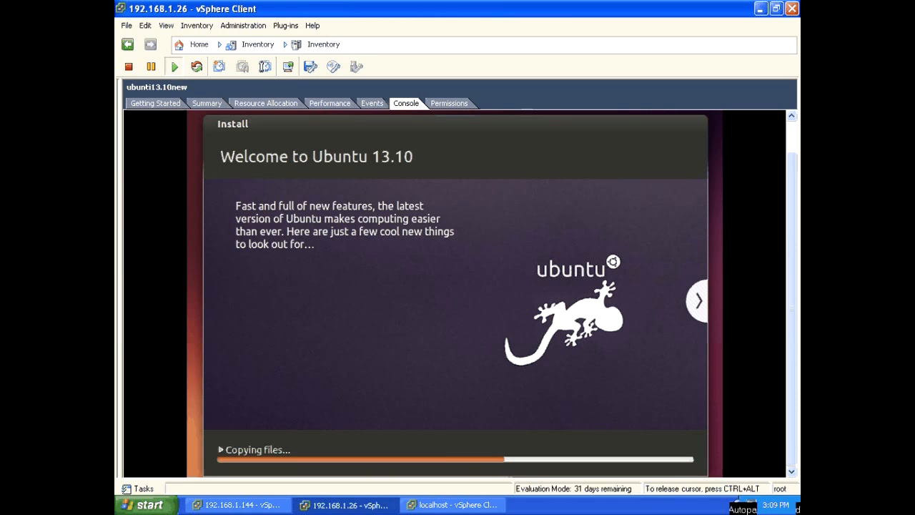
{"action": "mouse_move", "coordinate": [502, 16]}
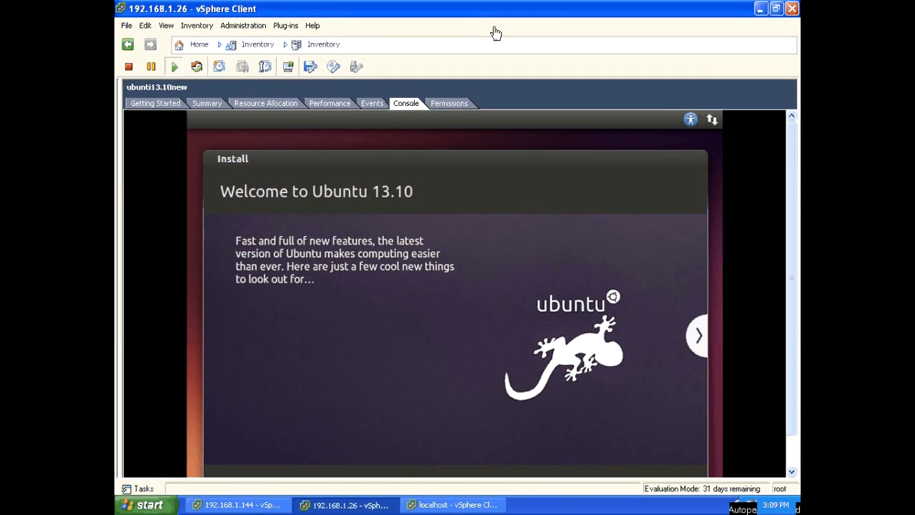
{"action": "left_click", "coordinate": [700, 334]}
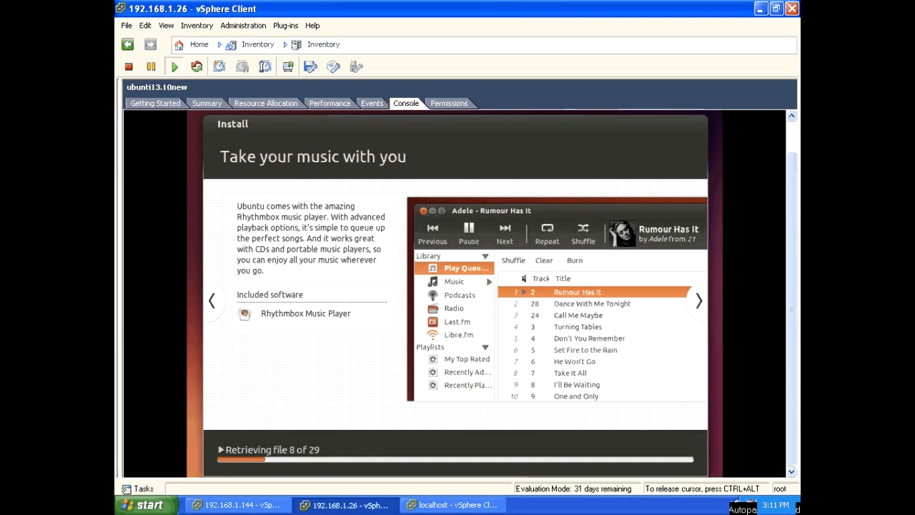
{"action": "left_click", "coordinate": [698, 300]}
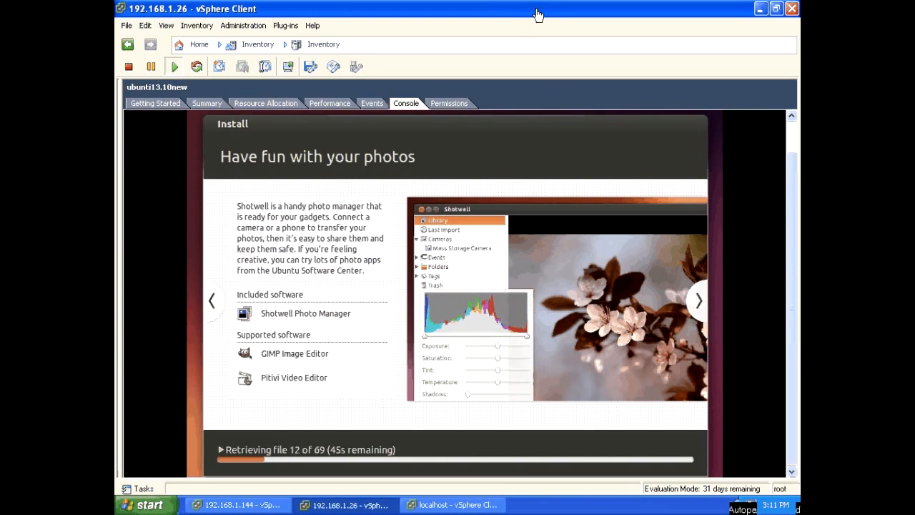
{"action": "mouse_move", "coordinate": [536, 13]}
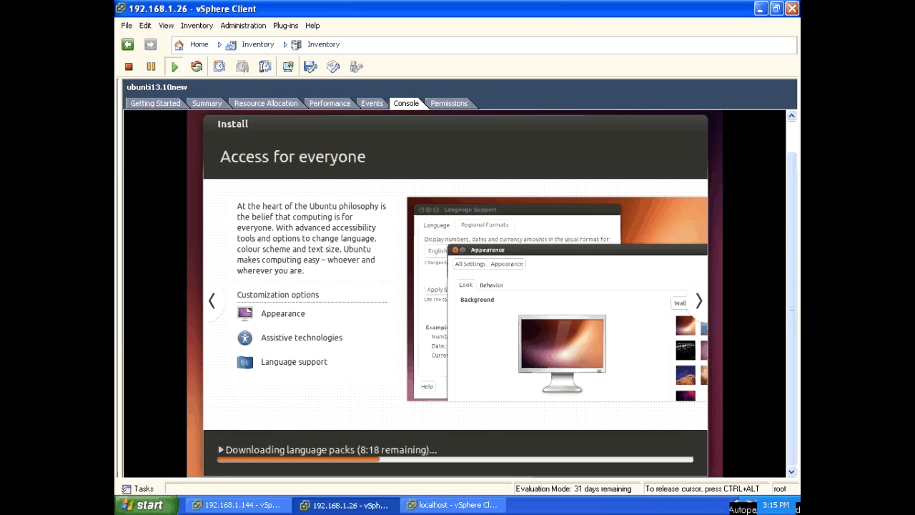
{"action": "mouse_move", "coordinate": [562, 8]}
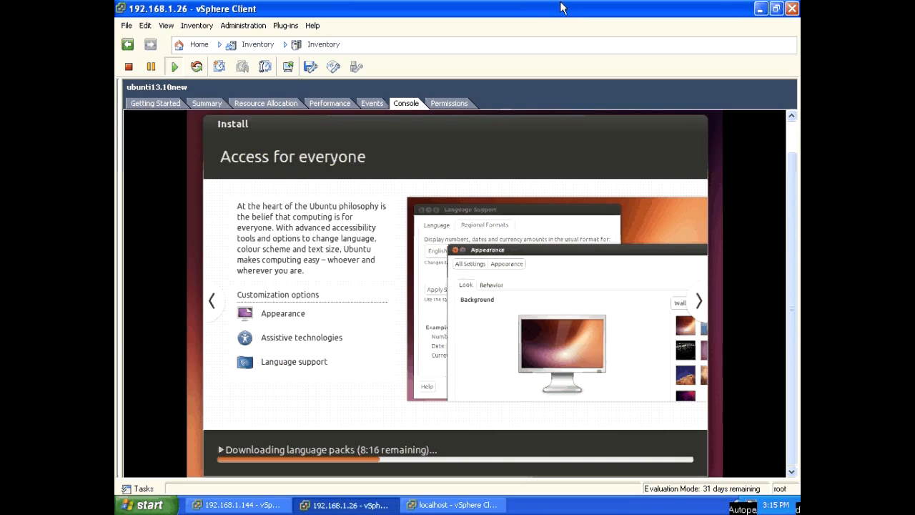
{"action": "mouse_move", "coordinate": [529, 15]}
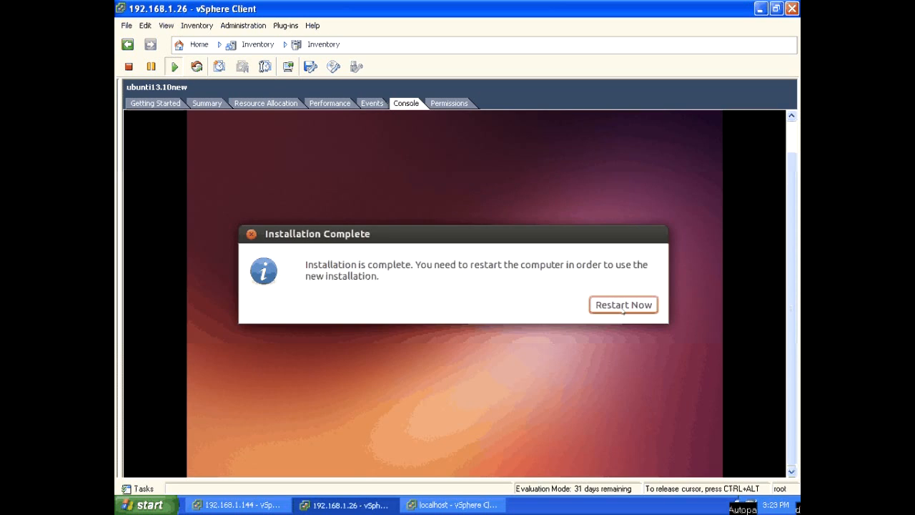
Step: Choose Restart Now so the VM reboots into the installed Ubuntu 13.10
{"action": "left_click", "coordinate": [623, 305]}
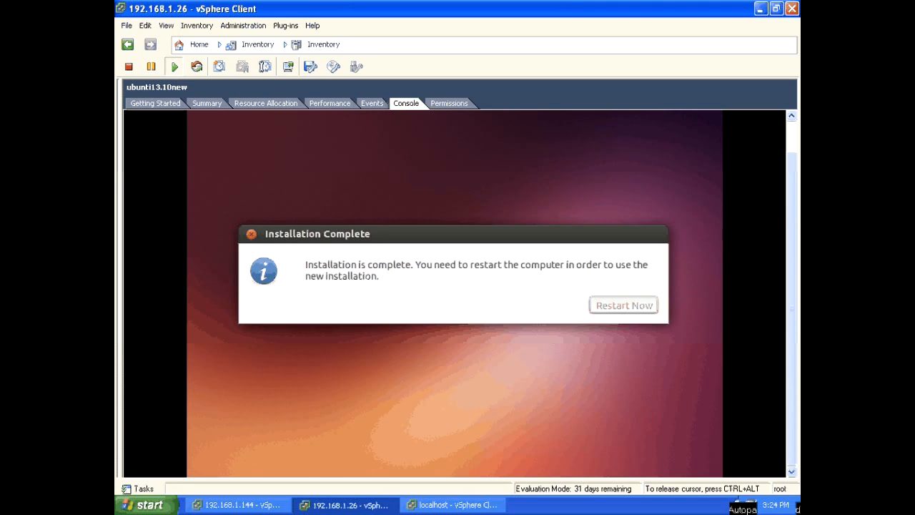
{"action": "left_click", "coordinate": [624, 305]}
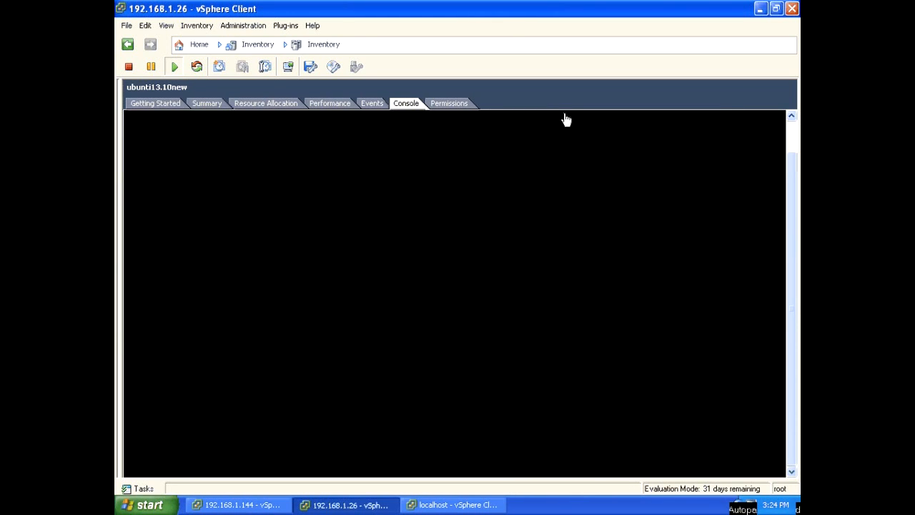
{"action": "mouse_move", "coordinate": [503, 14]}
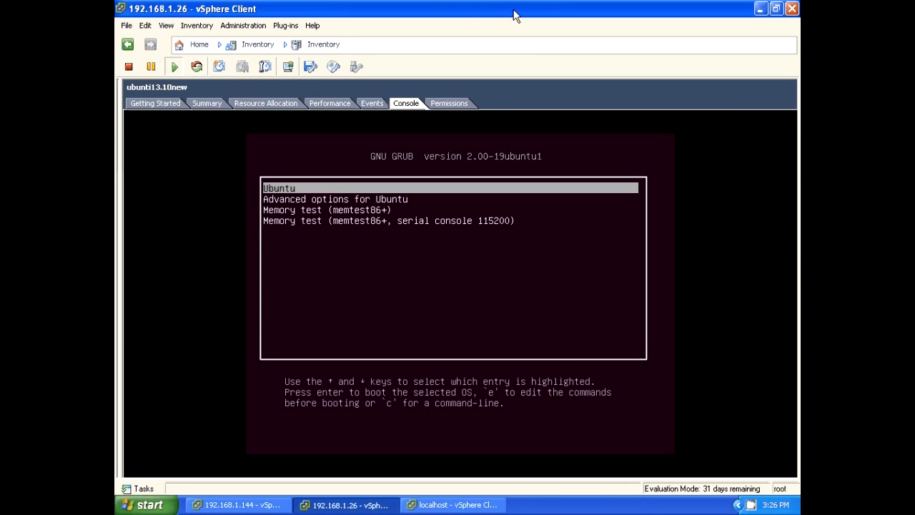
{"action": "mouse_move", "coordinate": [425, 227]}
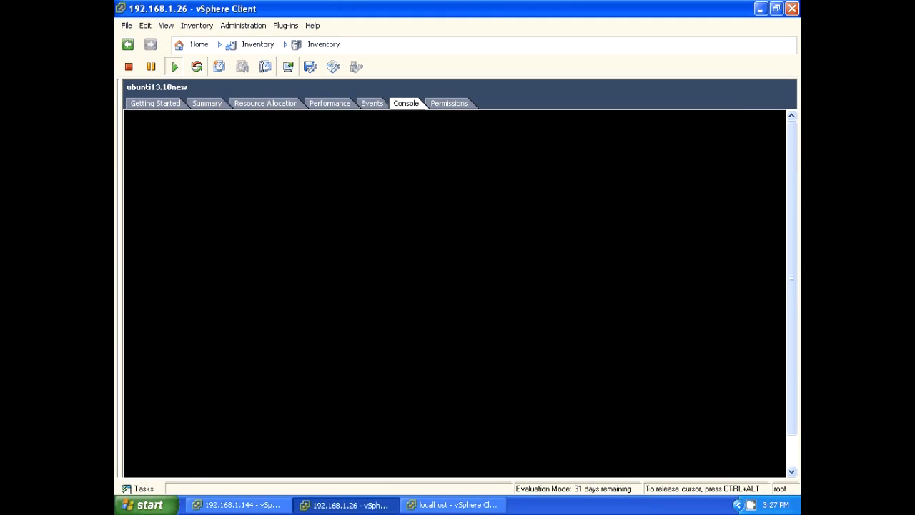
{"action": "mouse_move", "coordinate": [451, 313]}
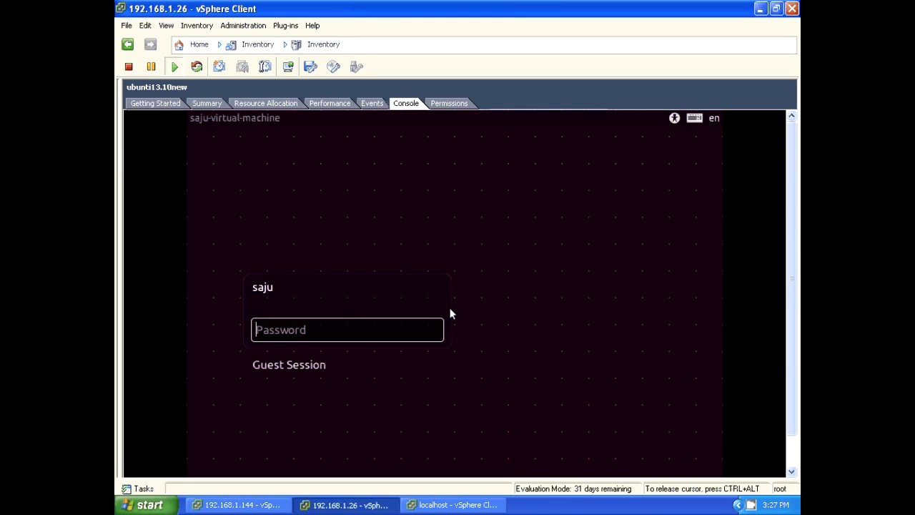
{"action": "mouse_move", "coordinate": [429, 213]}
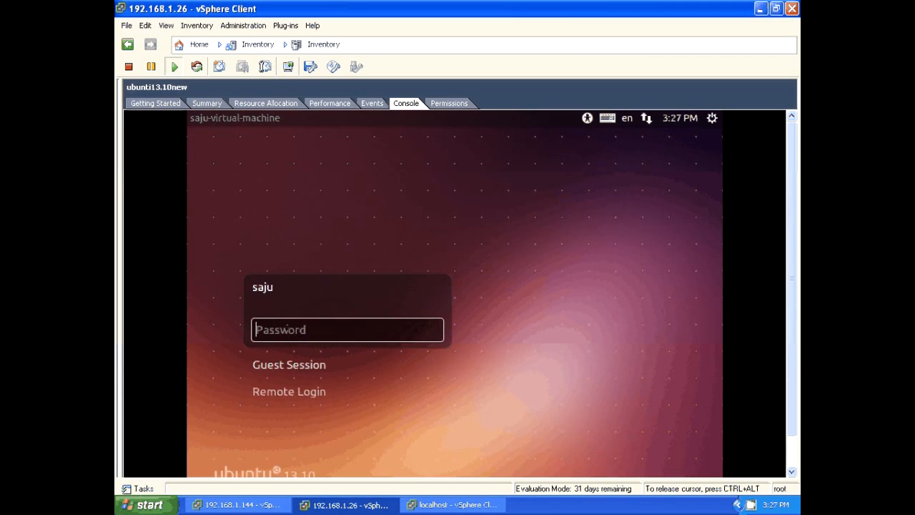
Step: Enter the account password at the Ubuntu login screen to reach the desktop
{"action": "type", "text": "••"}
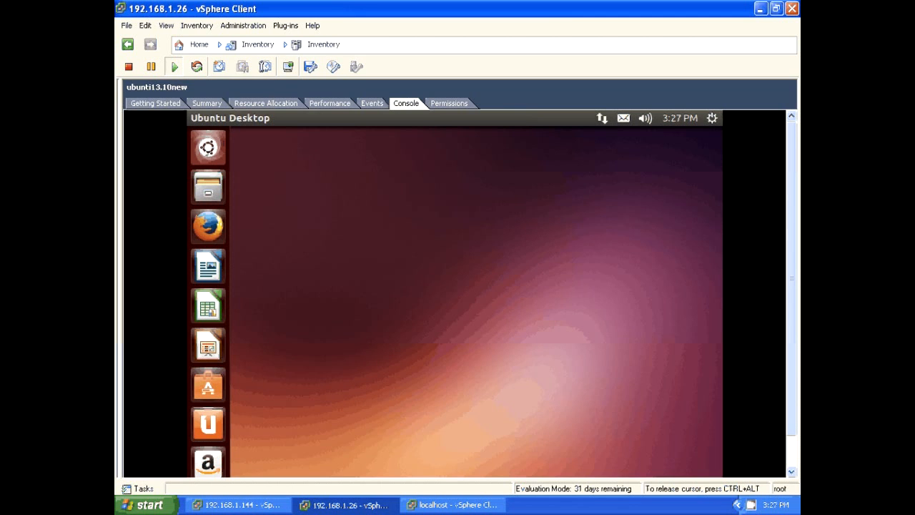
Step: Open Terminal from the Dash and run lsb_release -a and ifconfig, showing 13.10 and 192.168.1.8
{"action": "left_click", "coordinate": [208, 147]}
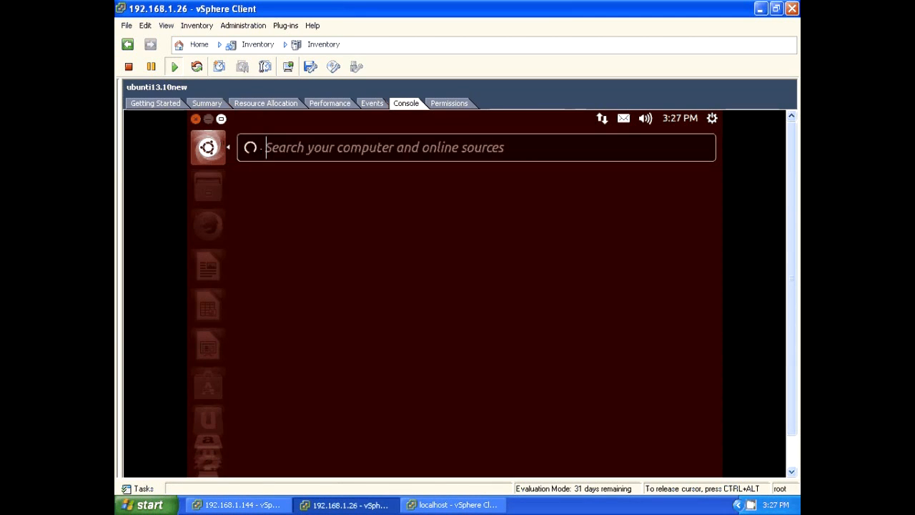
{"action": "type", "text": "te"}
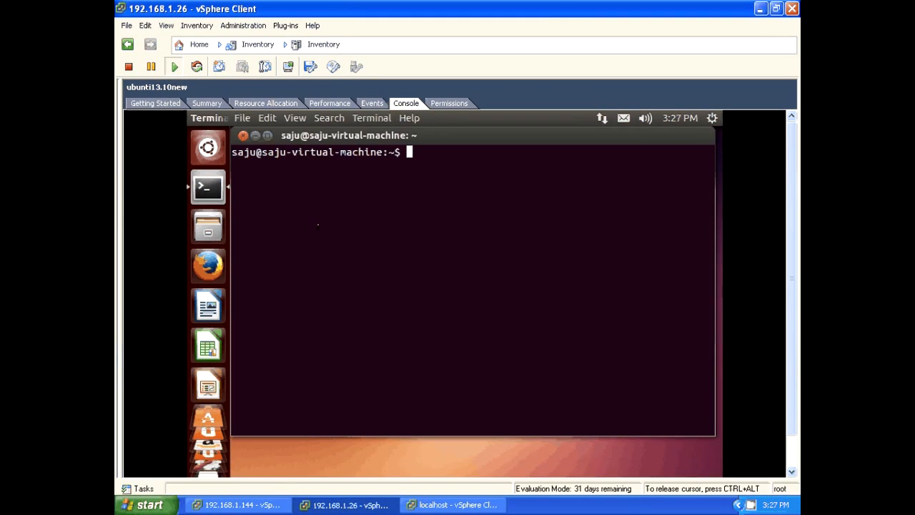
{"action": "type", "text": "lsb_"}
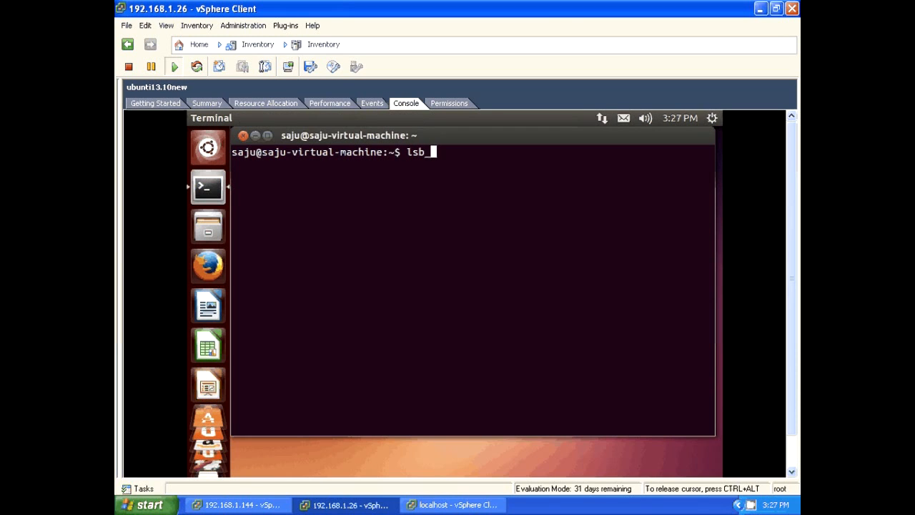
{"action": "type", "text": "release -a"}
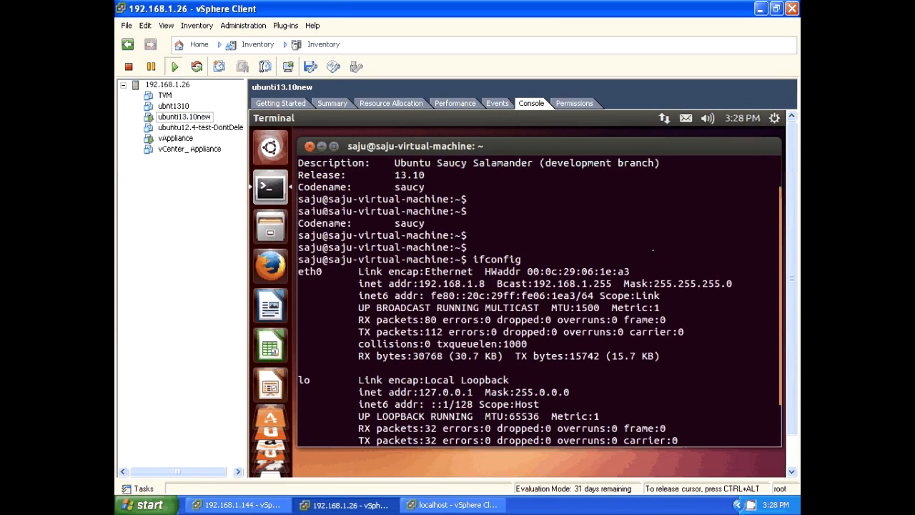
{"action": "scroll", "scroll_direction": "down", "scroll_amount": 3}
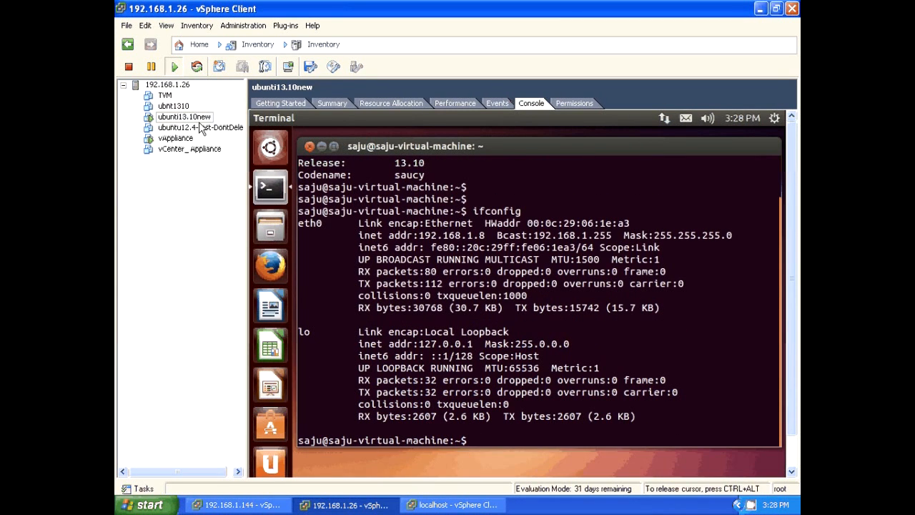
Step: Power off ubunti13.10new through Power > Power Off and confirm with Yes
{"action": "right_click", "coordinate": [185, 117]}
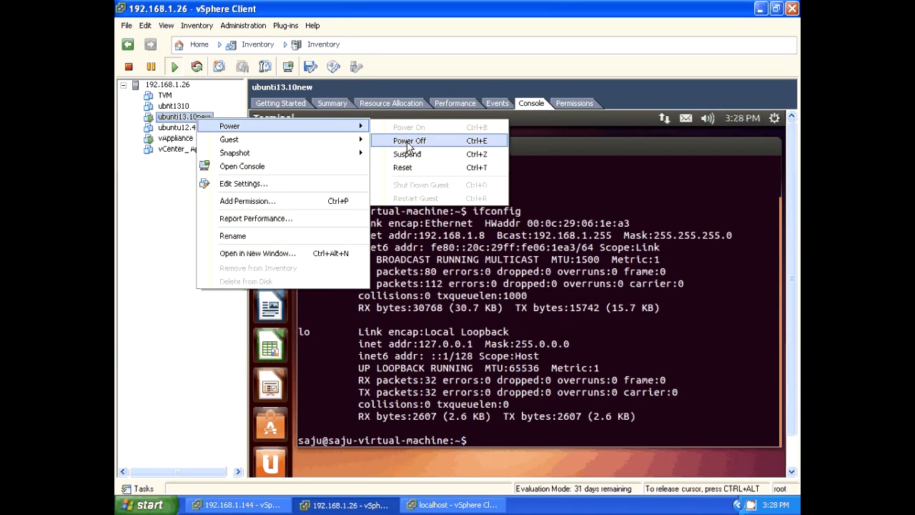
{"action": "left_click", "coordinate": [407, 141]}
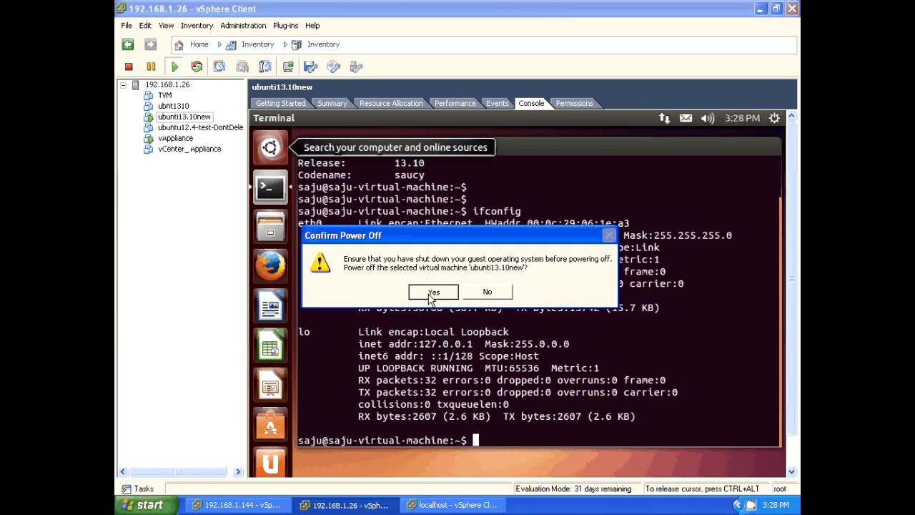
{"action": "left_click", "coordinate": [434, 292]}
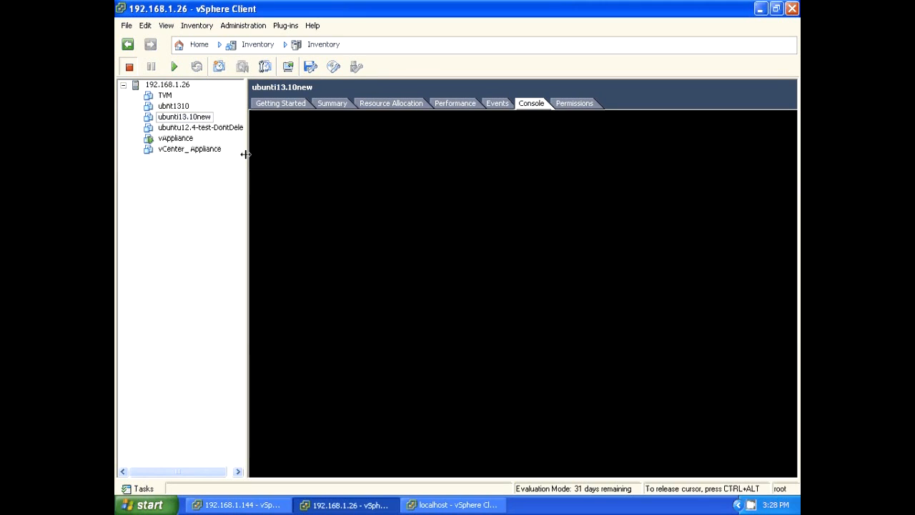
{"action": "mouse_move", "coordinate": [332, 205]}
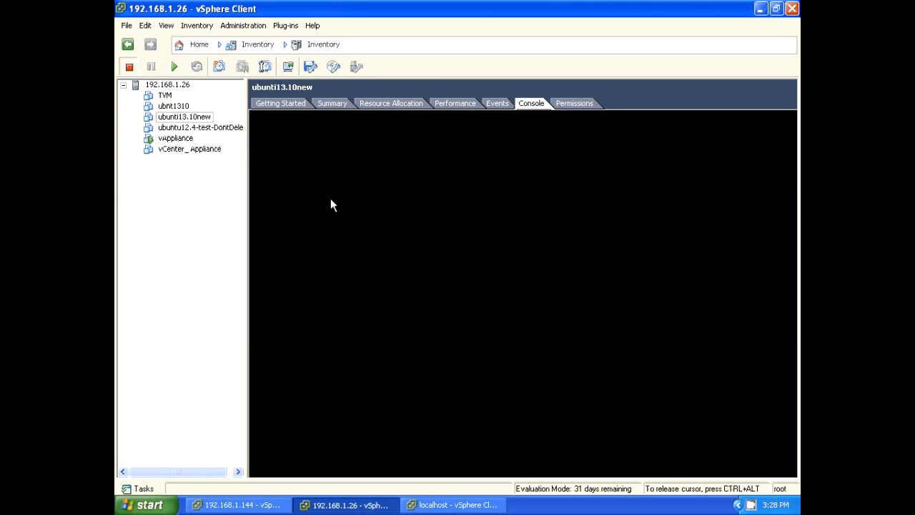